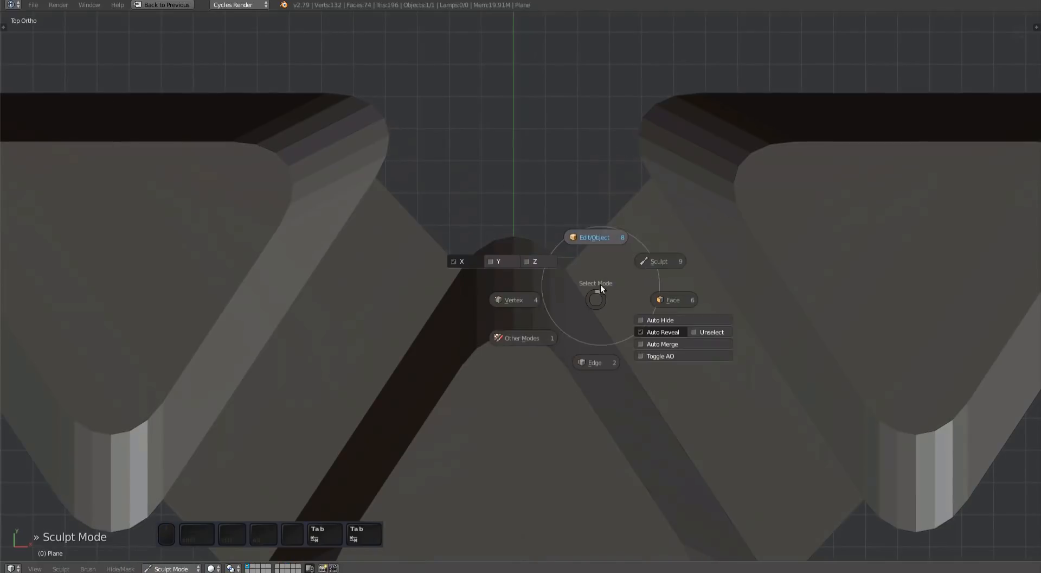
# Step: Put the plate into Edit Mode and slide a vertex along its right slanted edge
pyautogui.click(593, 237)
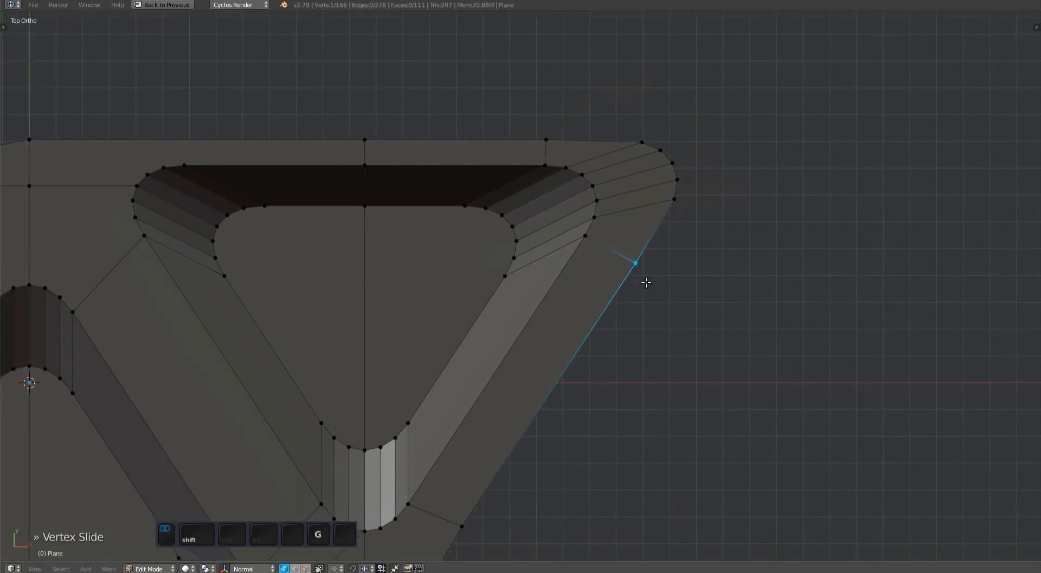
# Step: Add connected cuts around the middle triangle and right corner, then select the right border
pyautogui.press('a')
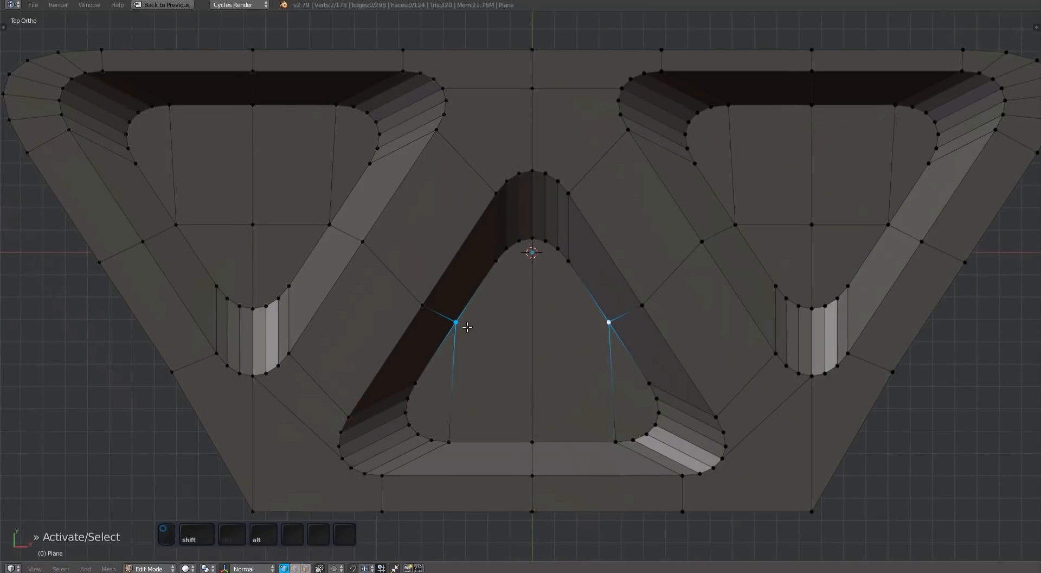
pyautogui.press('ctrl+s')
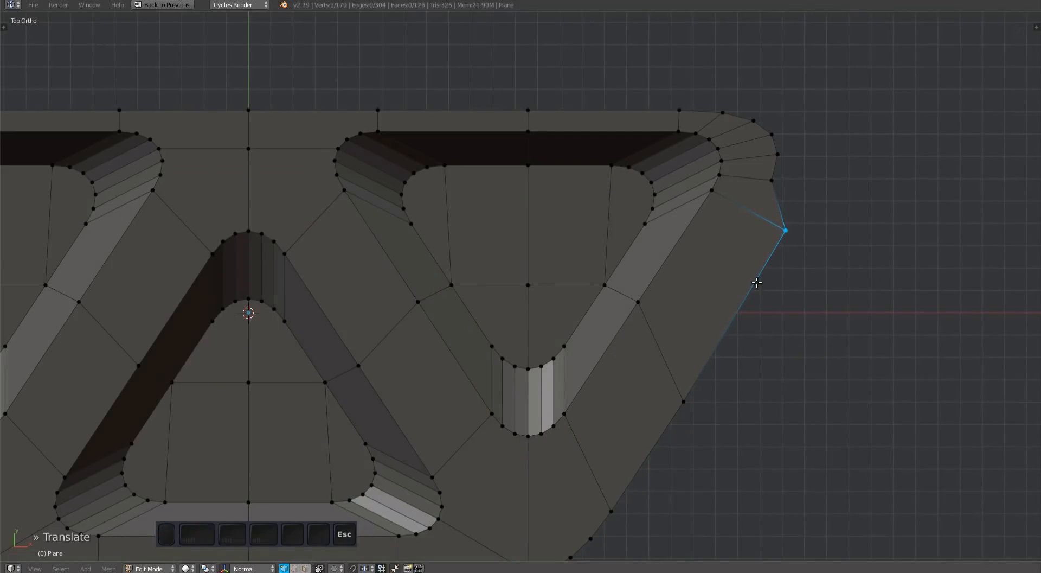
pyautogui.press('a')
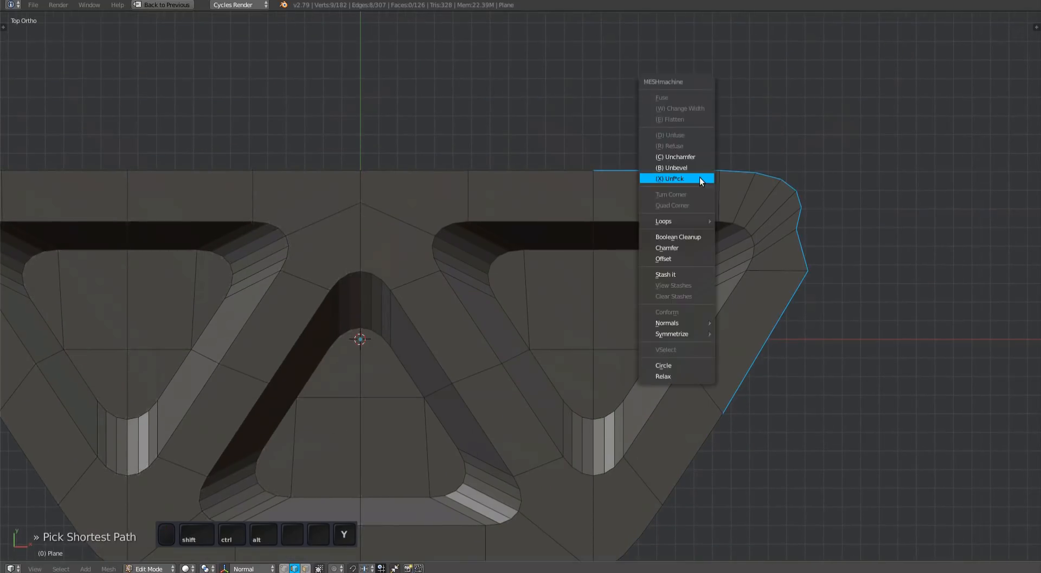
# Step: Clean up the outer border with Unf*ck and view the subdivided plate in Object Mode
pyautogui.click(671, 333)
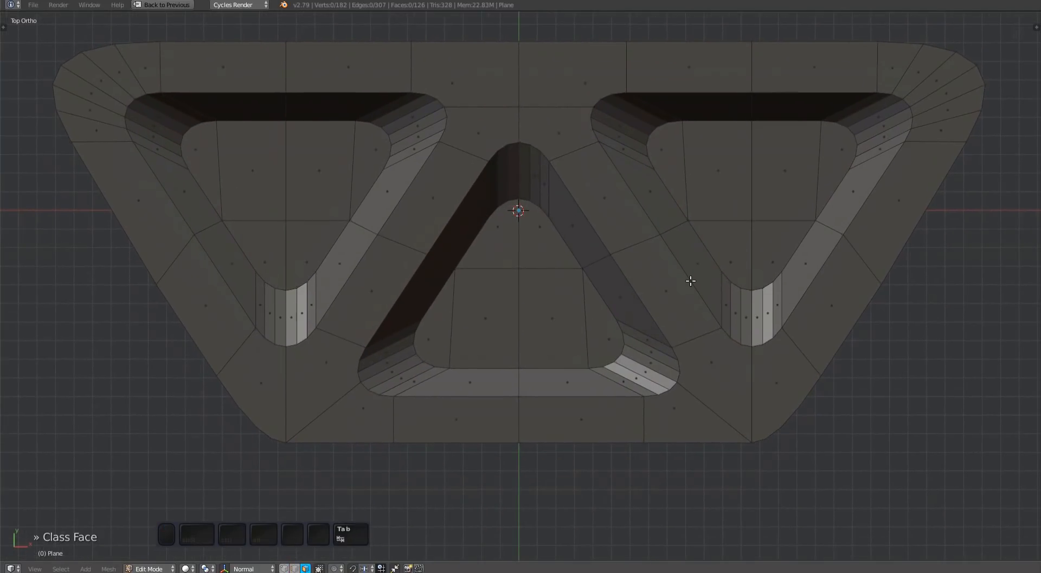
pyautogui.click(599, 322)
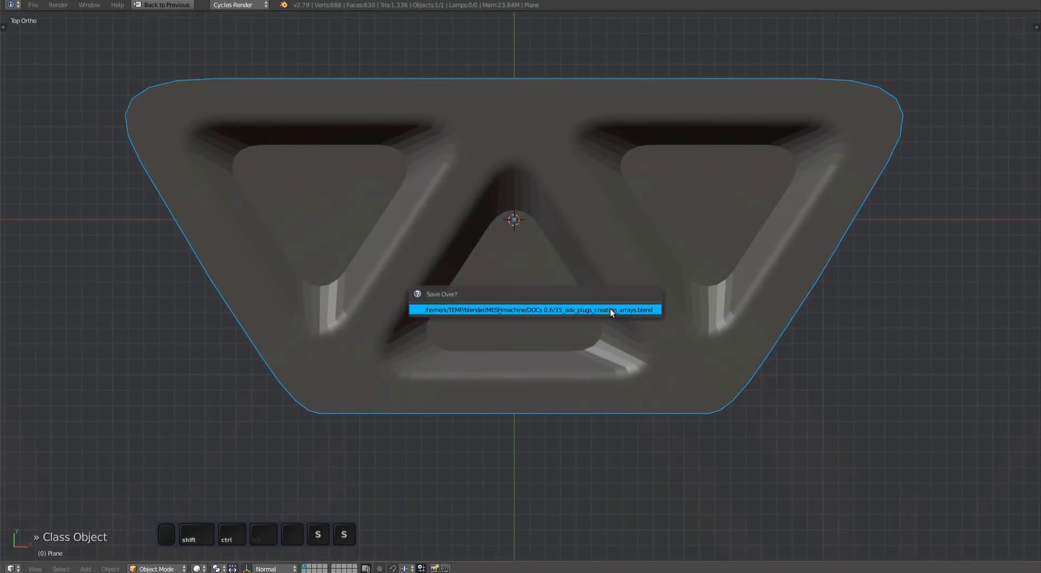
# Step: Confirm saving over the blend file, sharpen the plate, and check its mesh in Edit Mode
pyautogui.click(535, 310)
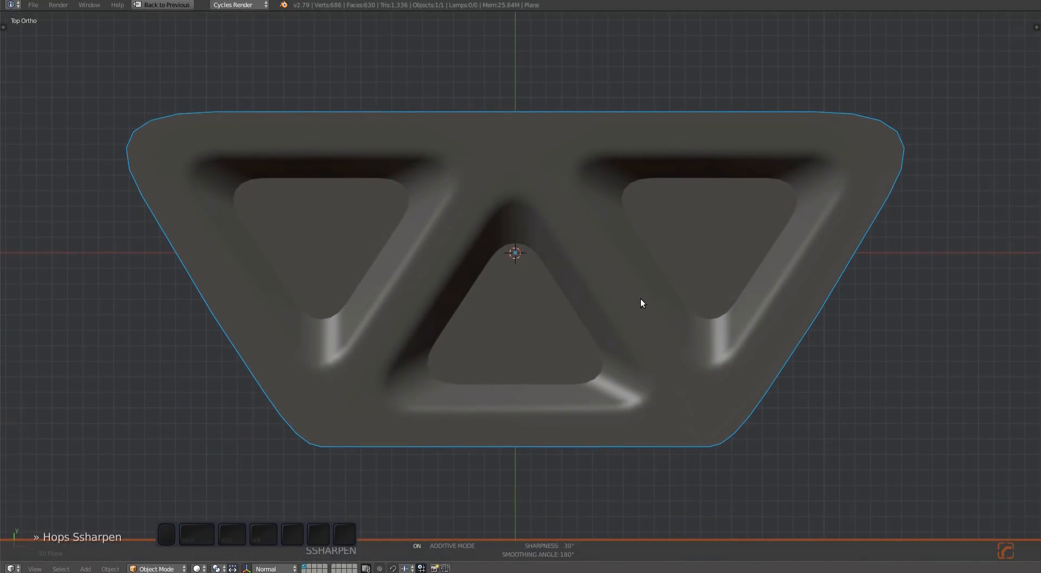
pyautogui.press('Tab')
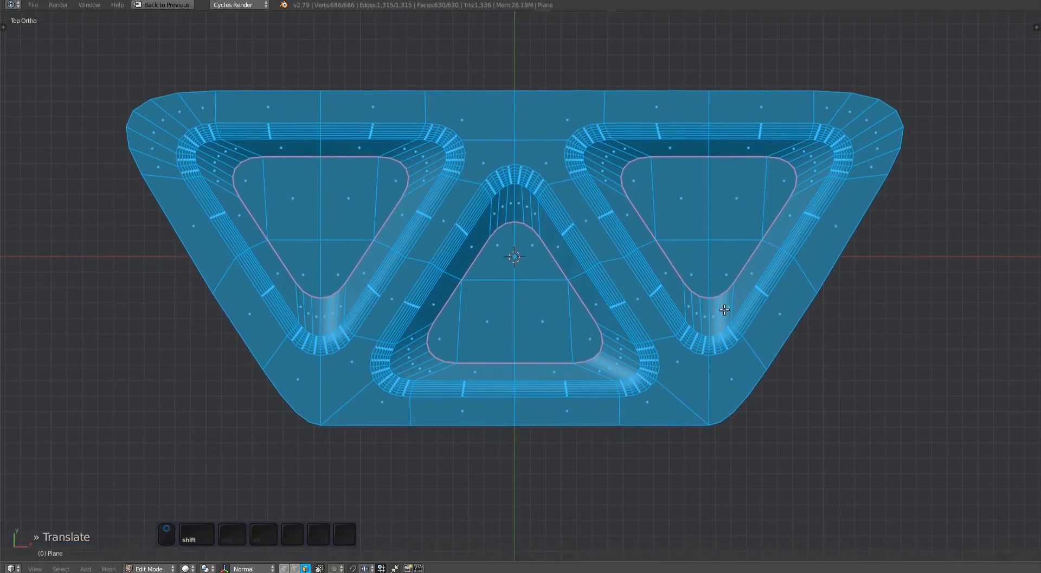
pyautogui.press('Tab')
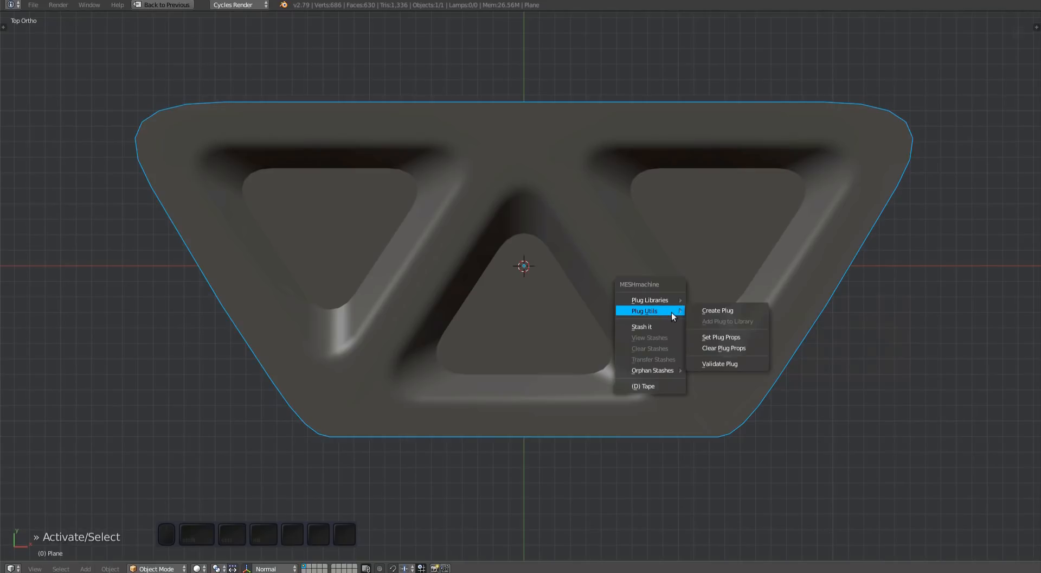
# Step: Create a plug from the plate and raise the top middle vertex of Plane_handle
pyautogui.click(717, 310)
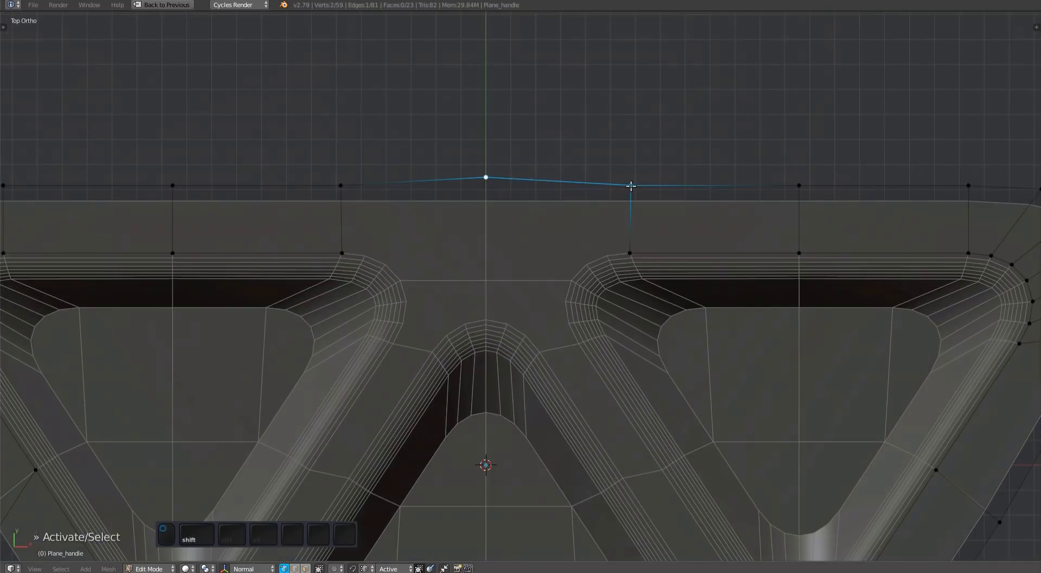
# Step: Symmetrize Plane_handle, fit its vertices to the plate outline, and assign border faces to 'conform'
pyautogui.press('Tab')
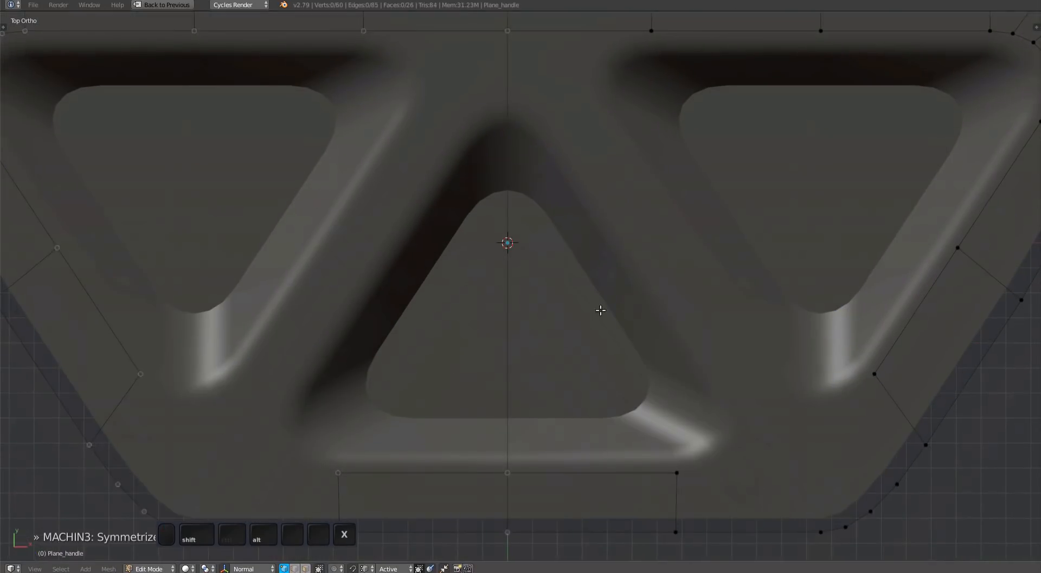
pyautogui.press('a')
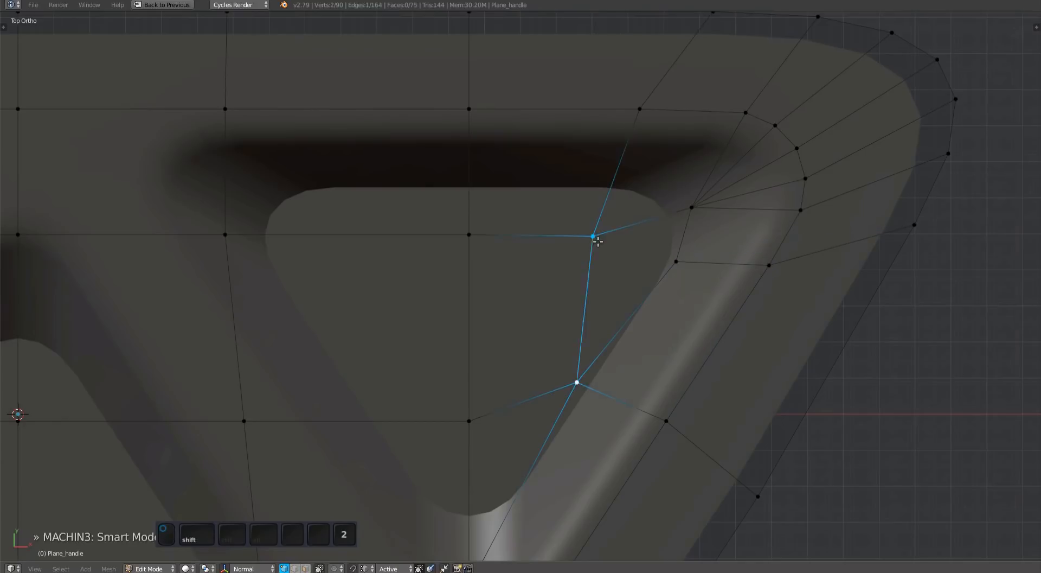
pyautogui.moveTo(592, 237); pyautogui.dragTo(677, 248)
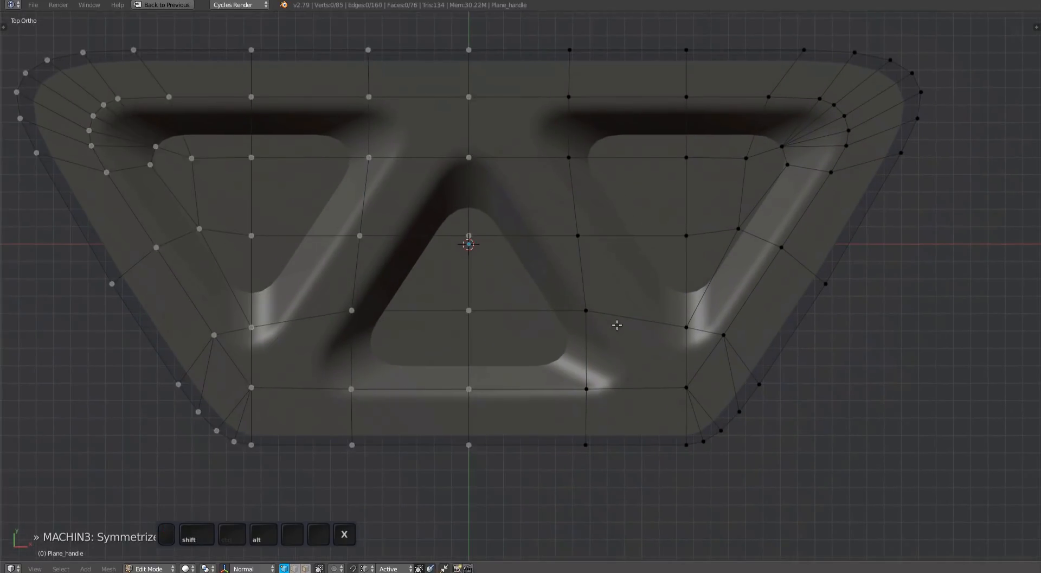
pyautogui.press('a')
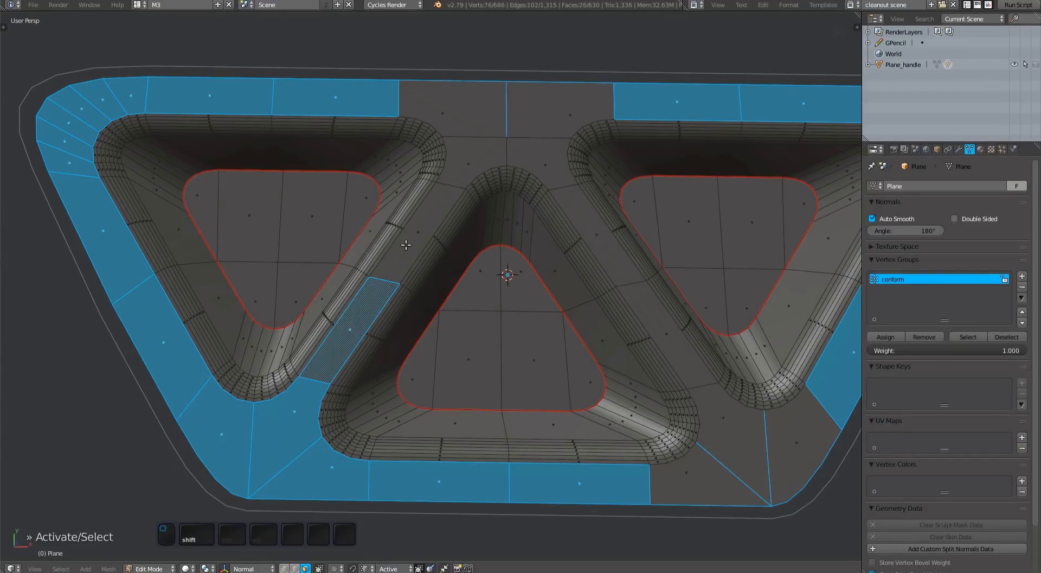
# Step: Select the left third of the plate in Edit Mode for separation
pyautogui.click(721, 423)
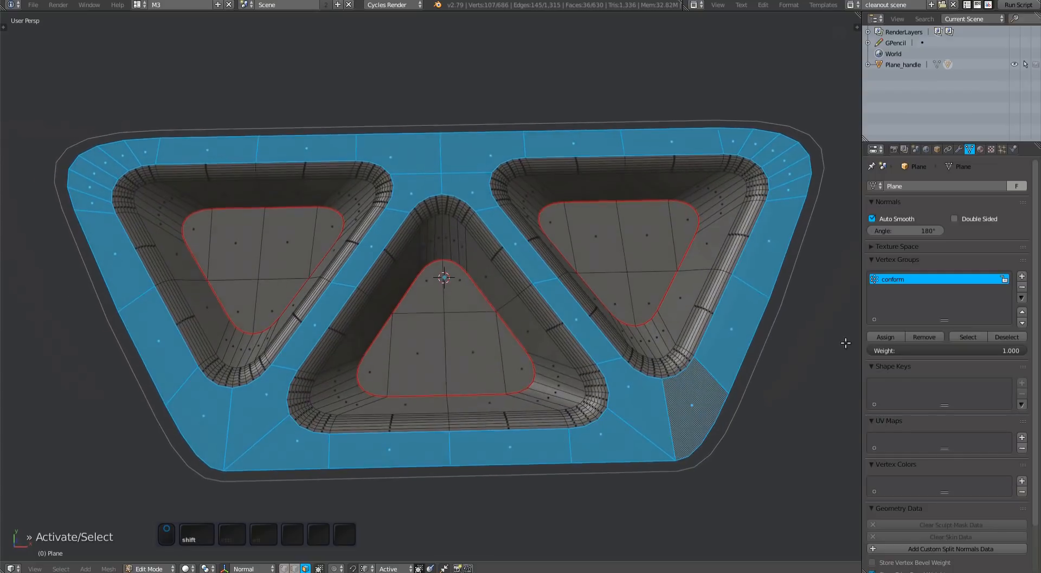
pyautogui.press('Tab')
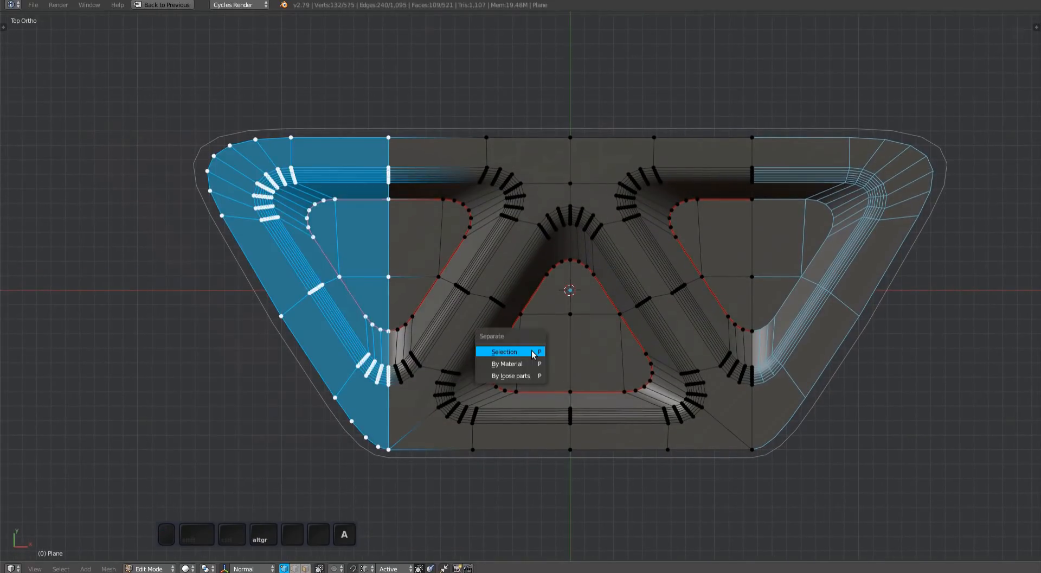
# Step: Separate the rectangular middle-triangle section into Plane.002 and view it in perspective
pyautogui.click(503, 351)
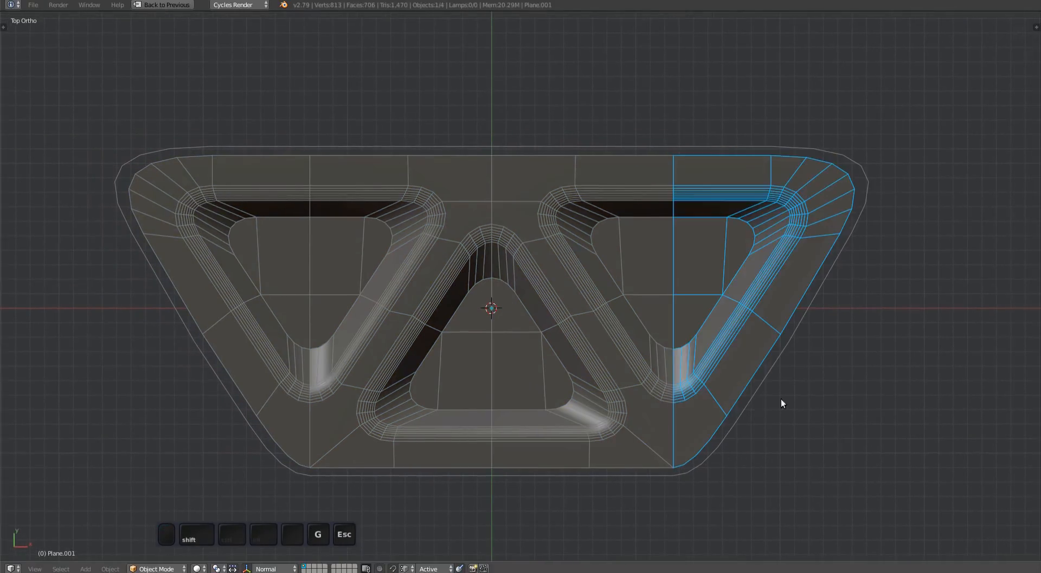
pyautogui.press('Tab')
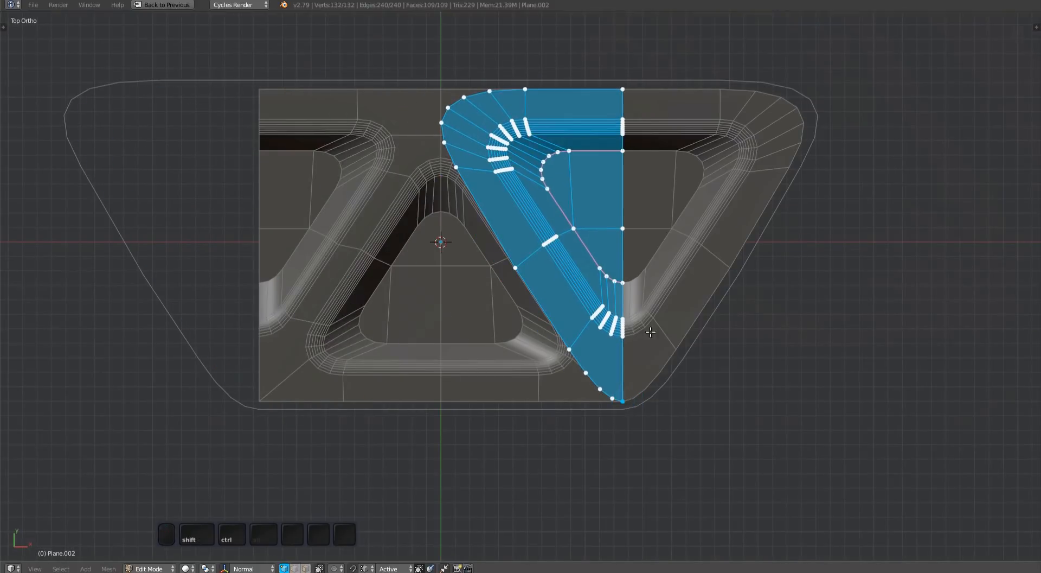
pyautogui.press('g')
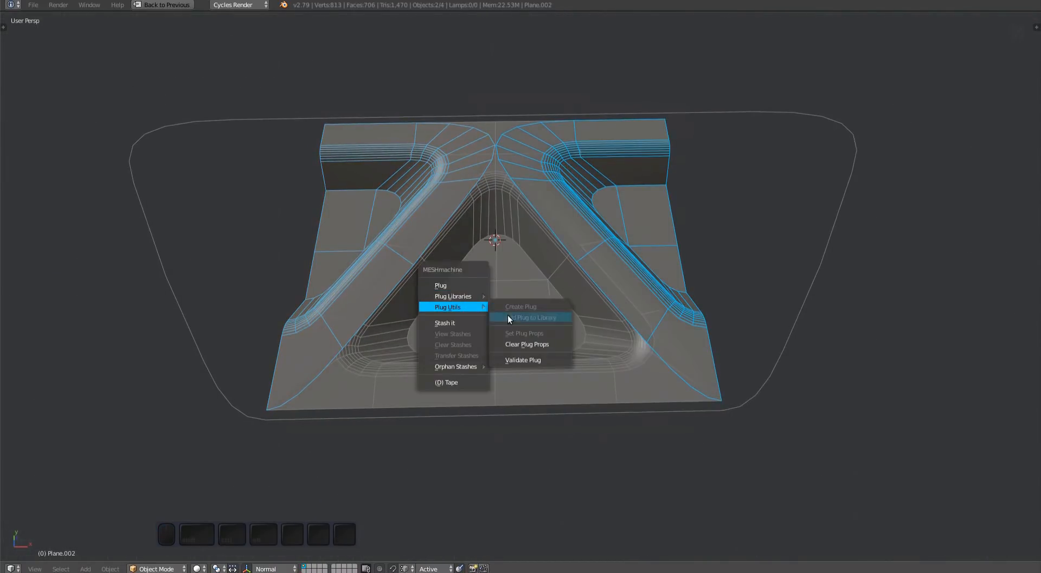
# Step: Clear plug props and vertex groups from Plane.002, then review Object Data properties
pyautogui.click(527, 343)
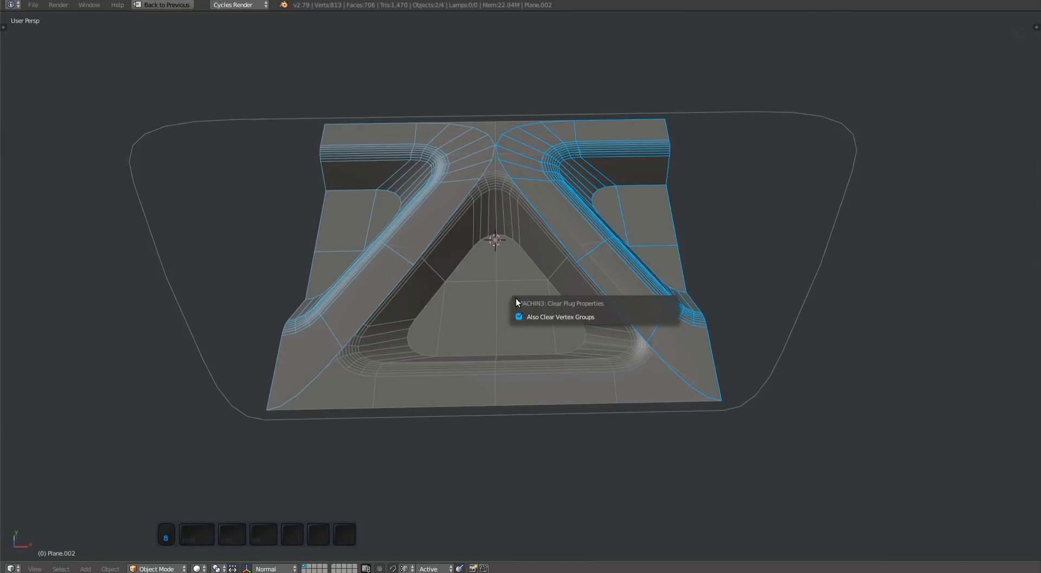
pyautogui.moveTo(528, 319)
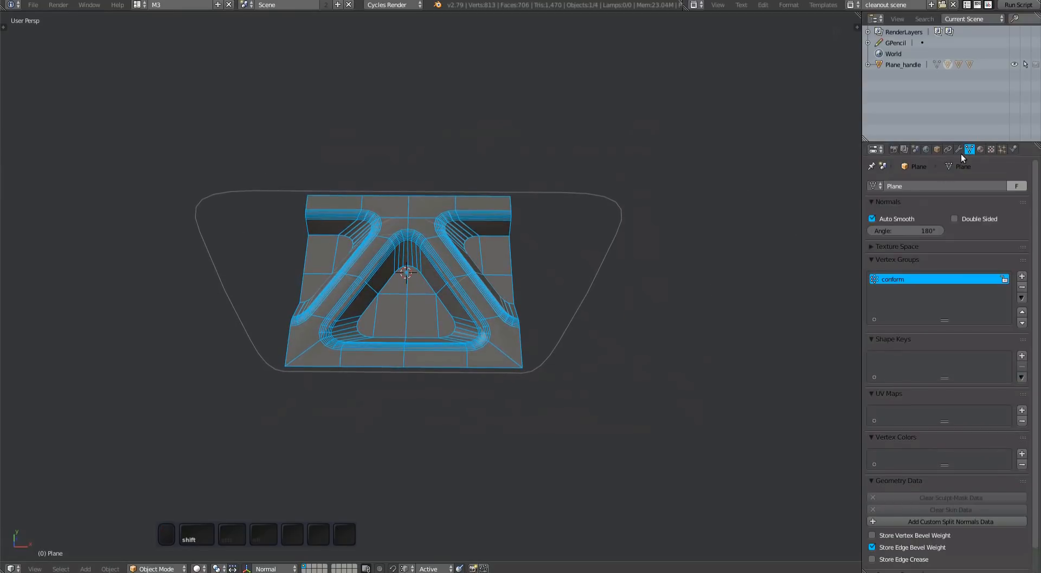
# Step: Inspect the plug's Array modifier and parent, then duplicate the handle as Plane_handle.001
pyautogui.click(959, 149)
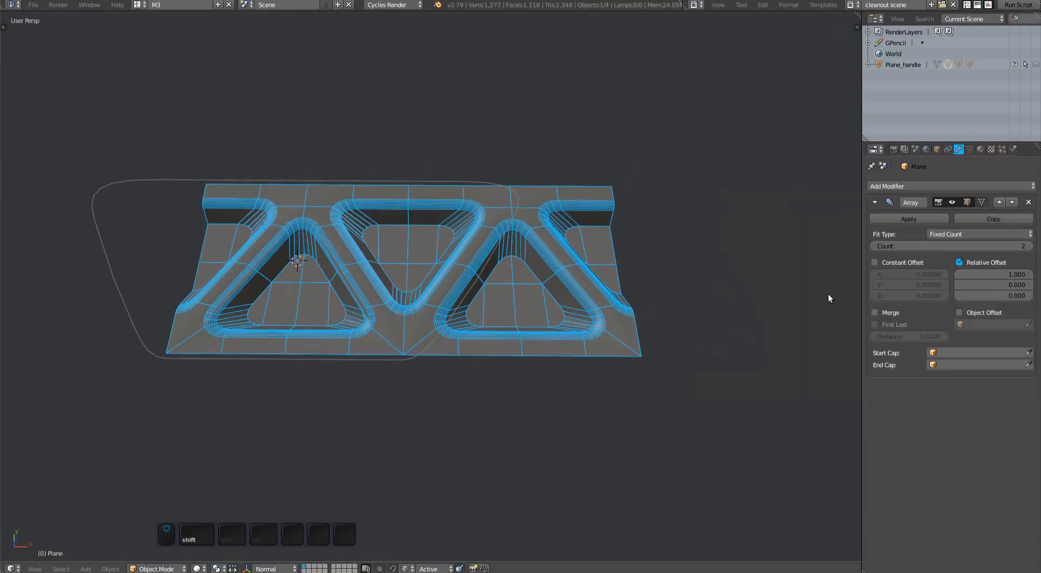
pyautogui.click(875, 312)
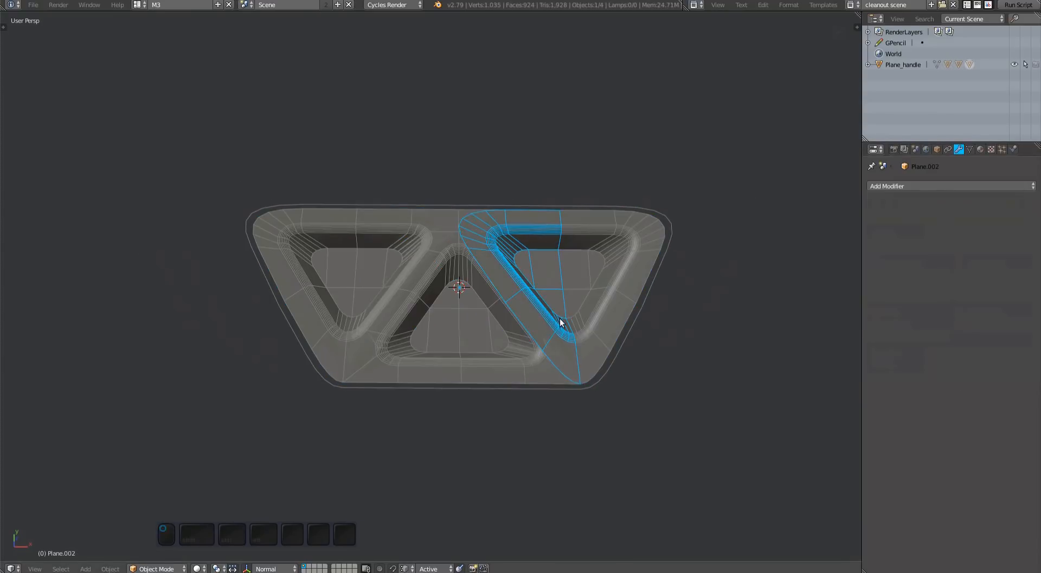
pyautogui.click(937, 149)
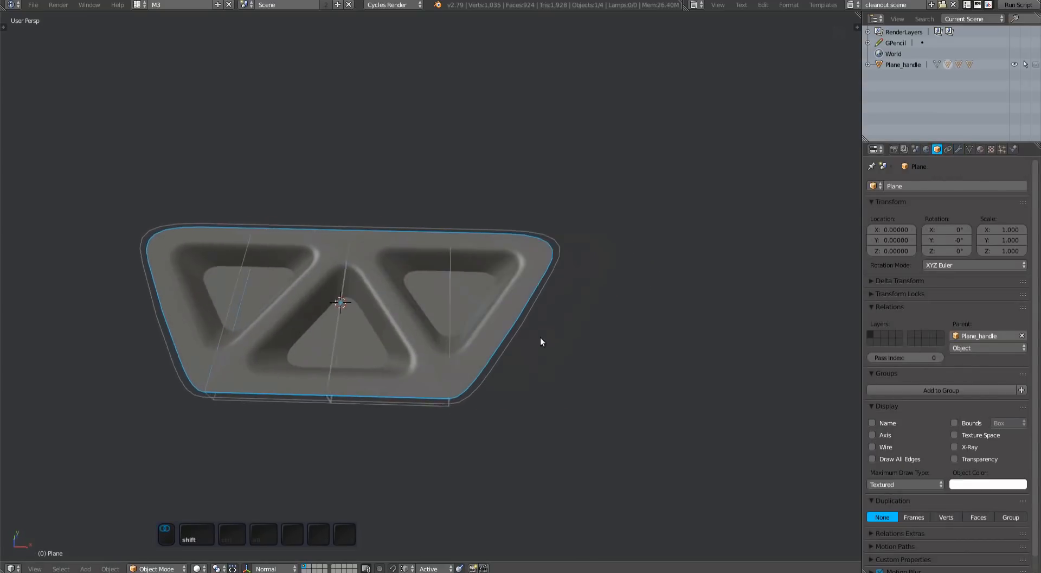
pyautogui.click(958, 148)
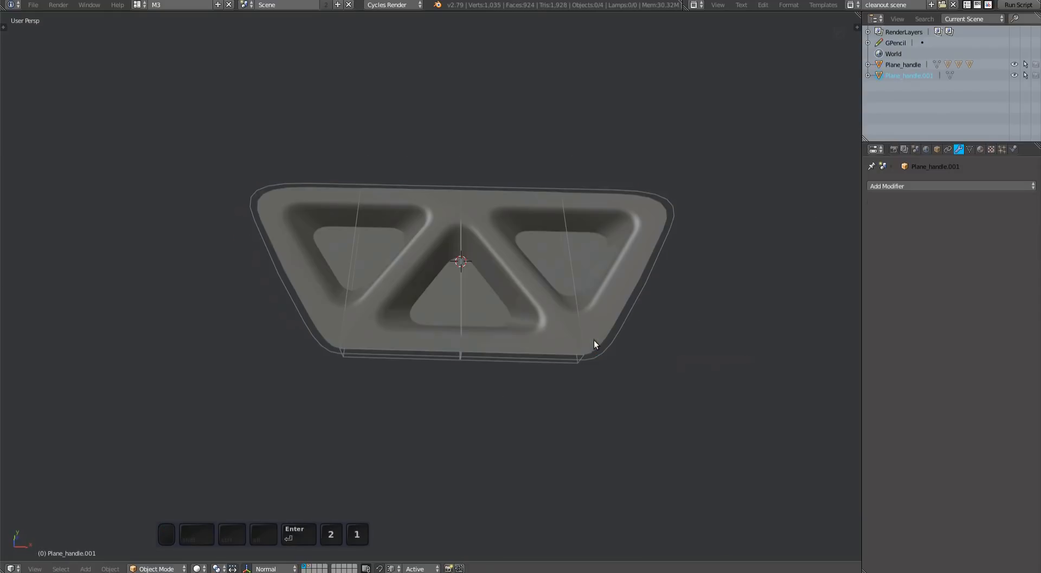
# Step: Split the handle mesh's right and left end sections off as Plane_handle.002 and Plane_handle.003
pyautogui.press('Tab')
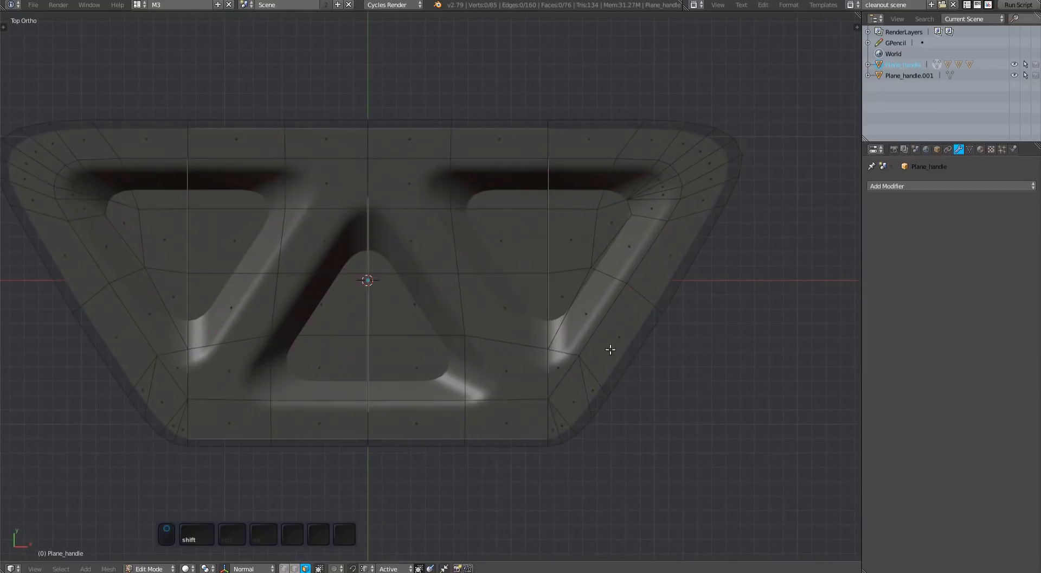
pyautogui.press('p')
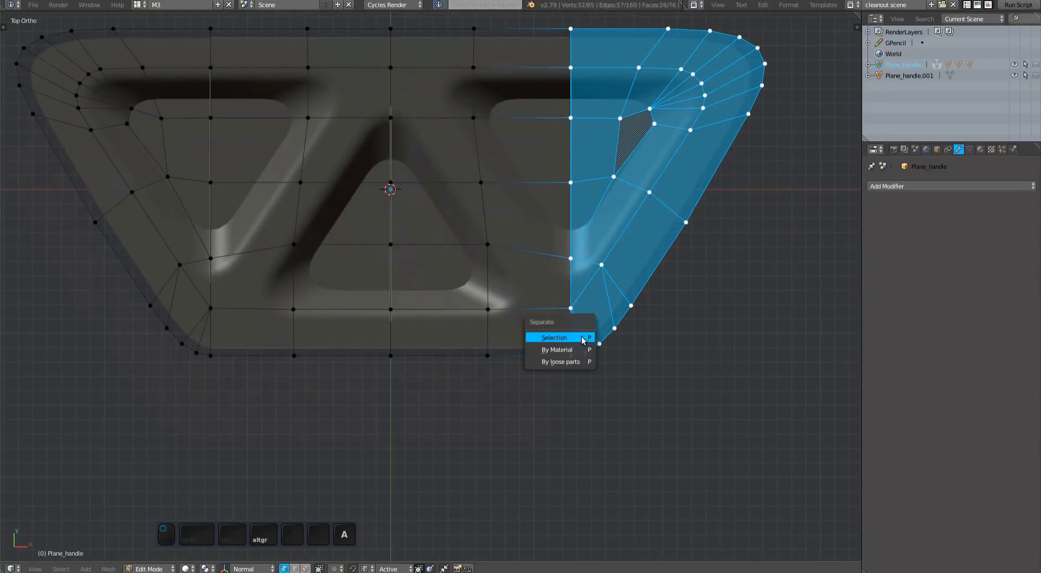
pyautogui.click(553, 337)
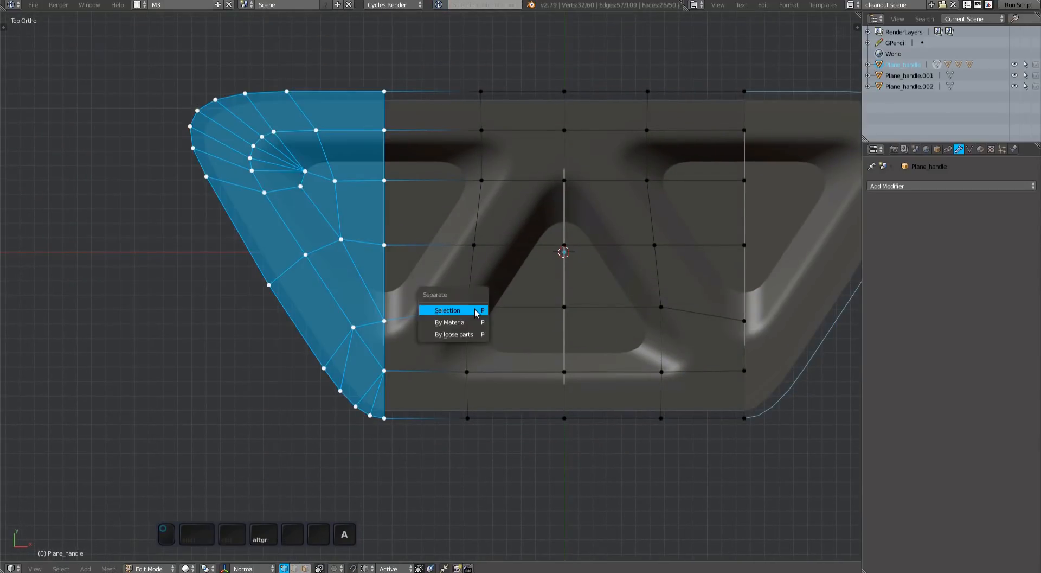
pyautogui.click(447, 309)
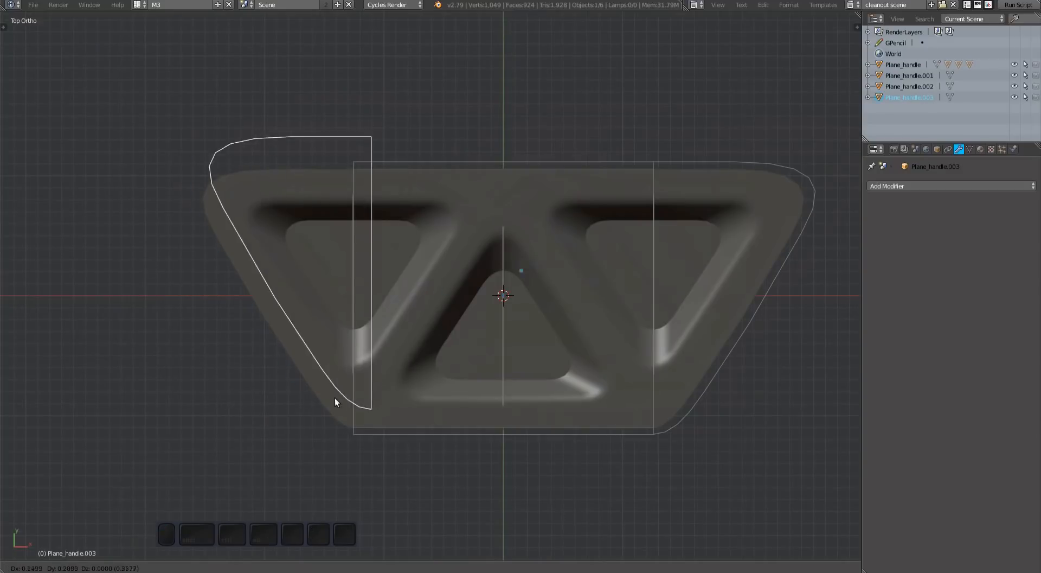
pyautogui.press('g')
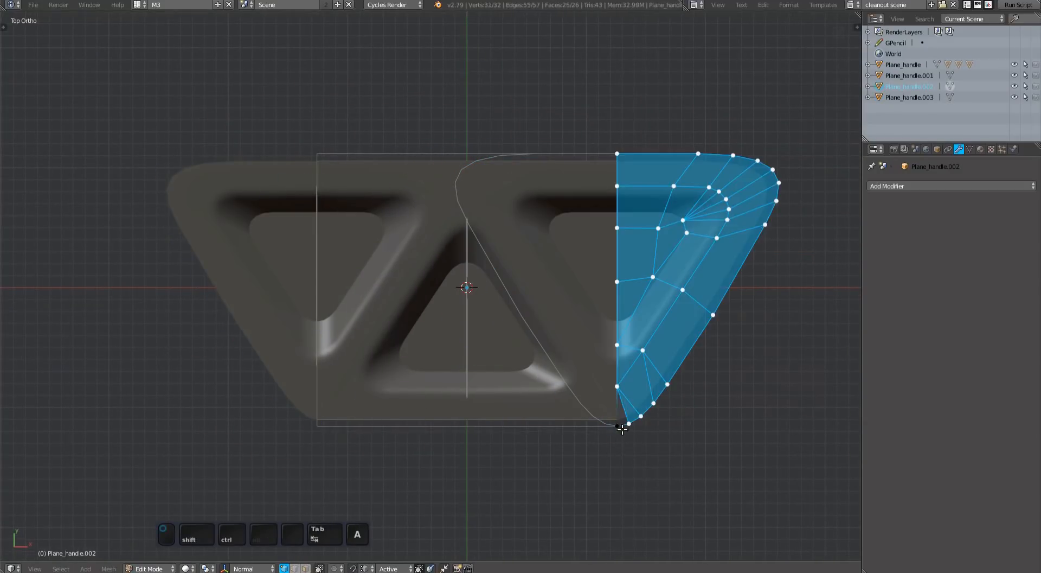
pyautogui.press('Tab')
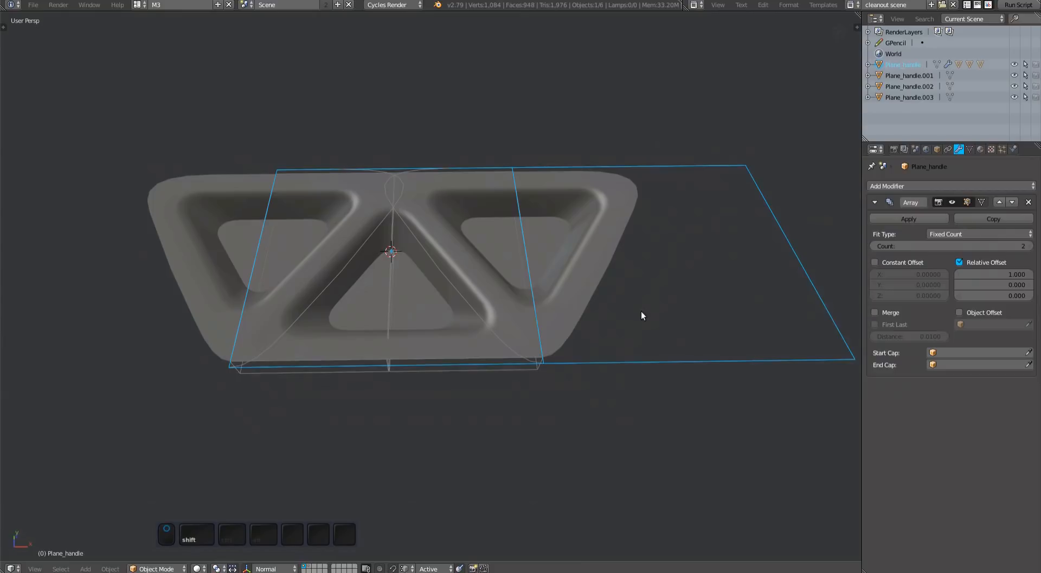
# Step: Clear plug props from the end piece, then use Plane_handle.003 and .002 as merged Array caps
pyautogui.click(875, 312)
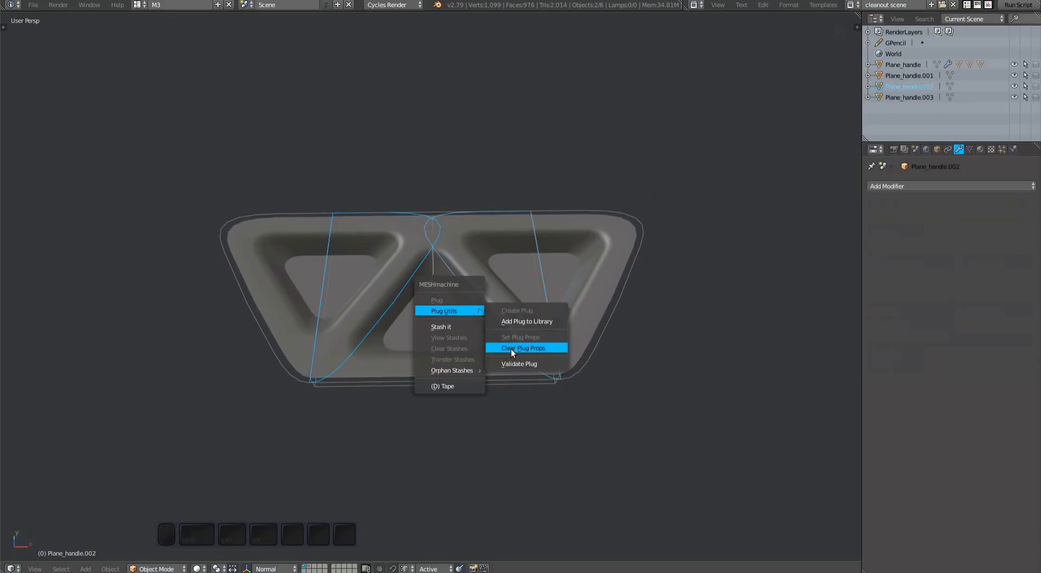
pyautogui.click(523, 347)
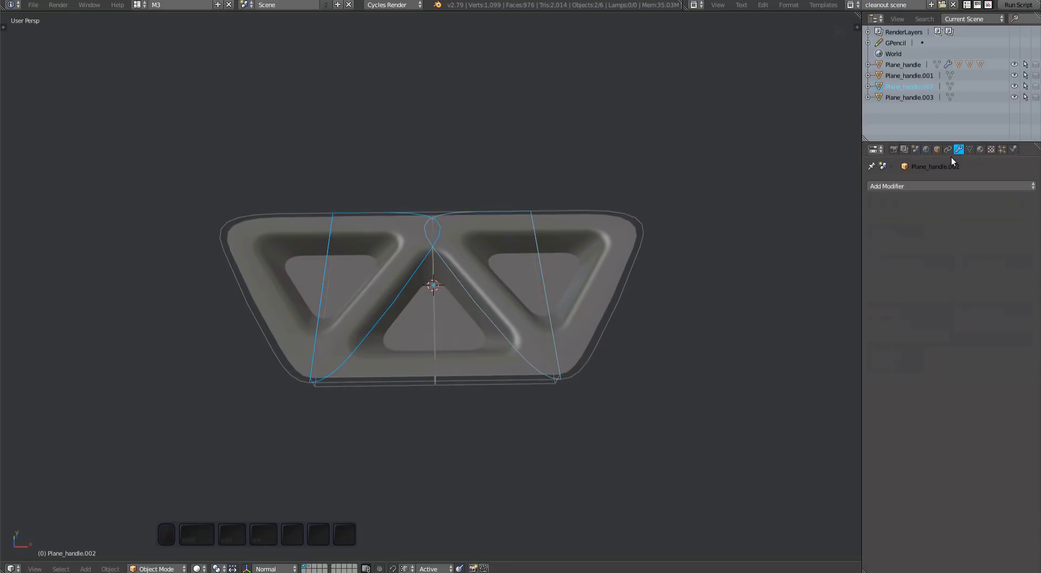
pyautogui.click(937, 149)
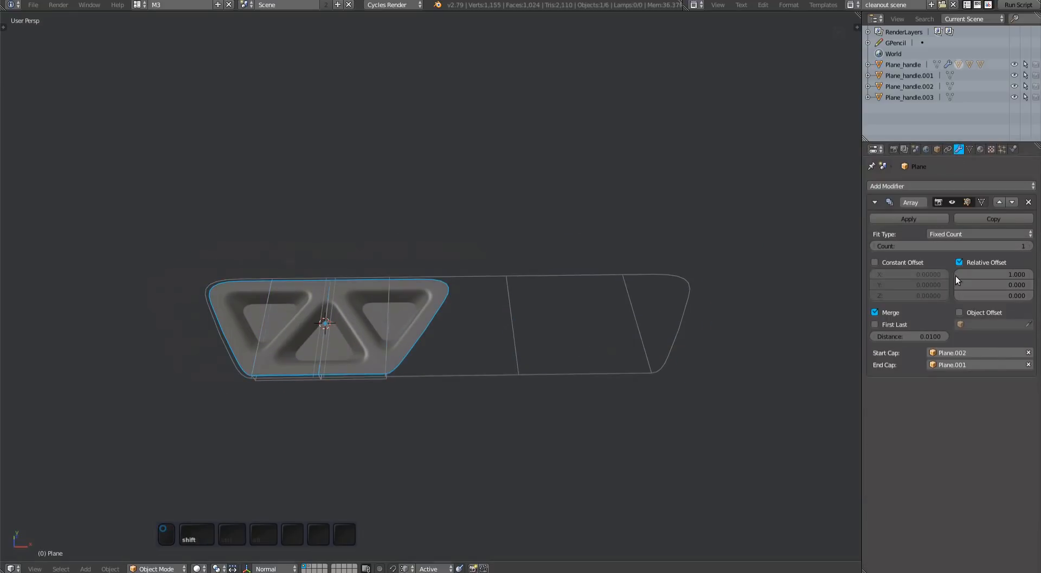
pyautogui.click(953, 246)
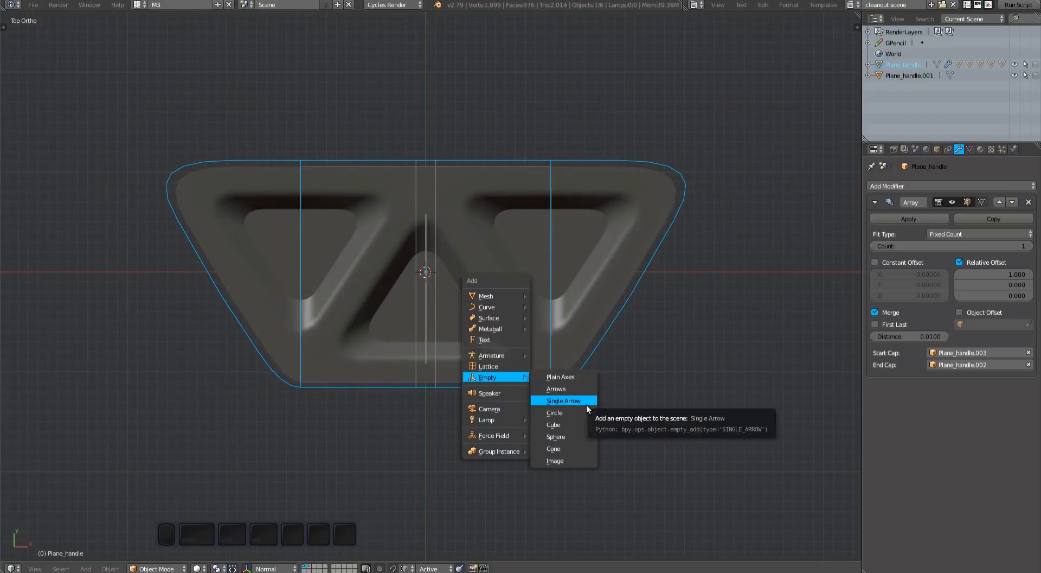
# Step: Add a single-arrow empty beside the handle and parent it to the handle
pyautogui.click(563, 399)
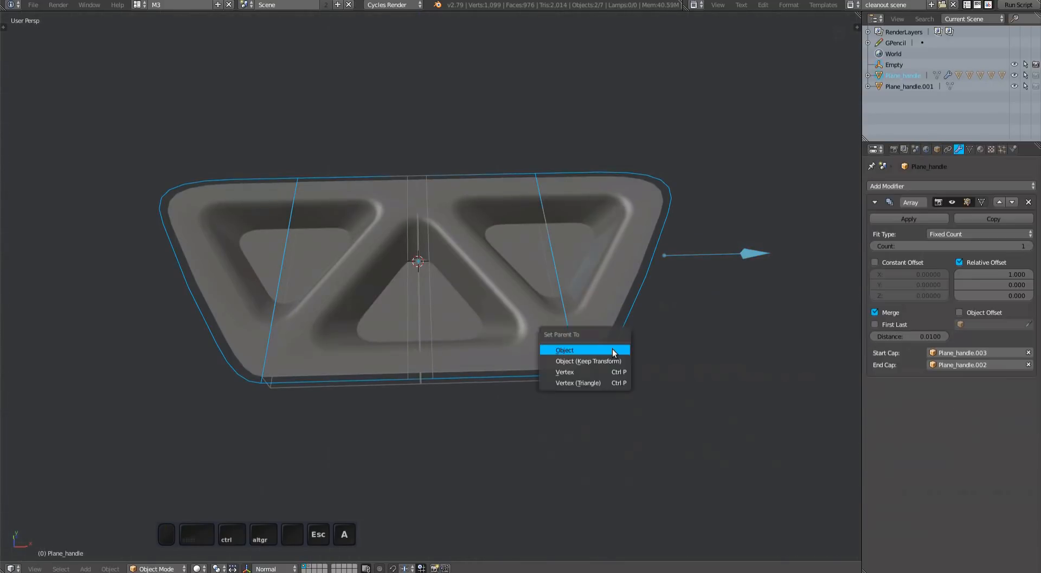
pyautogui.click(564, 351)
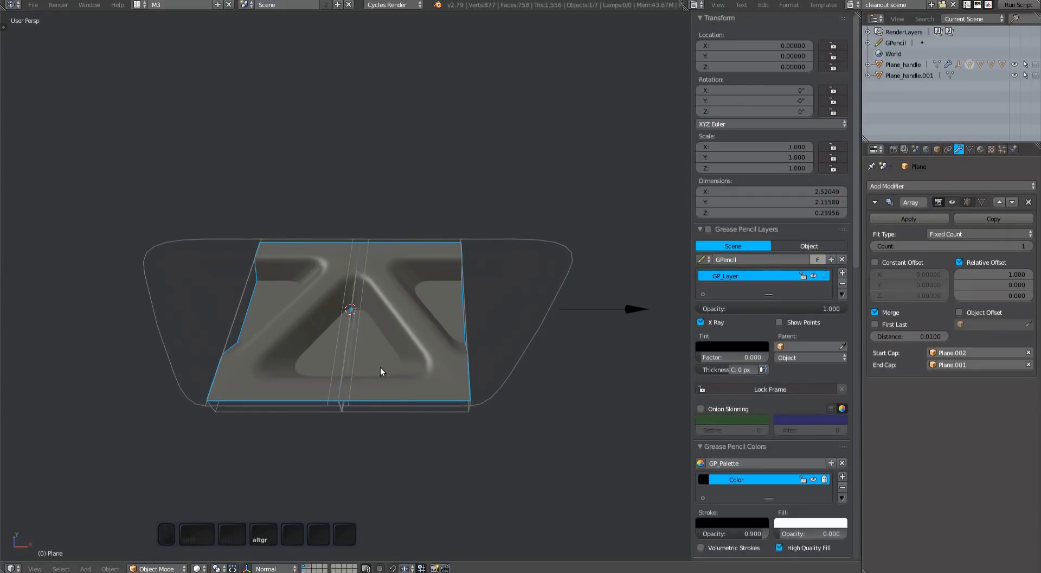
# Step: Select the handle and add a driver to its Array modifier's Count field
pyautogui.click(754, 191)
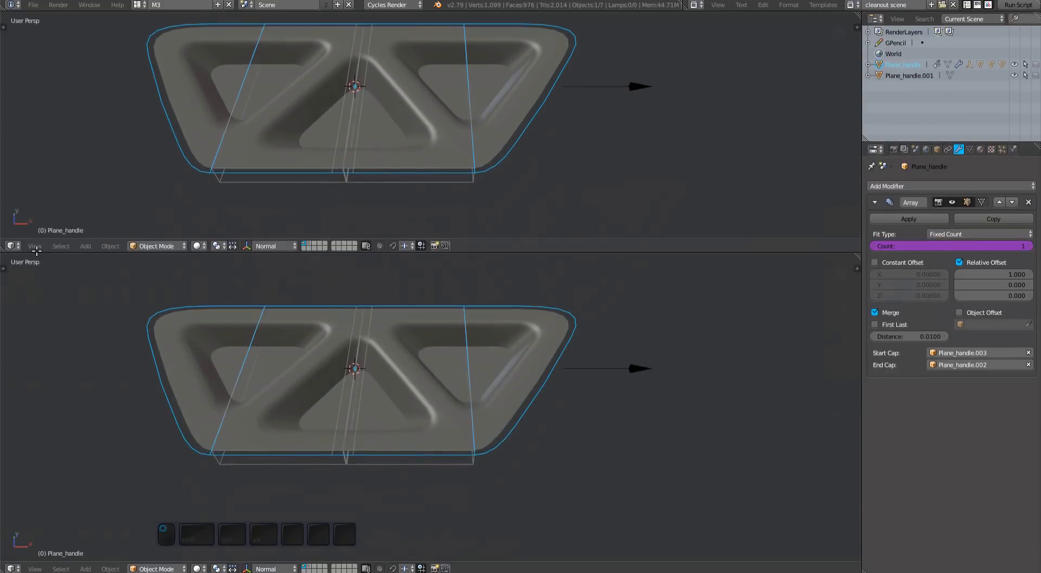
# Step: Turn the lower viewport half into a Drivers editor showing the Count driver's X Location variable
pyautogui.click(12, 568)
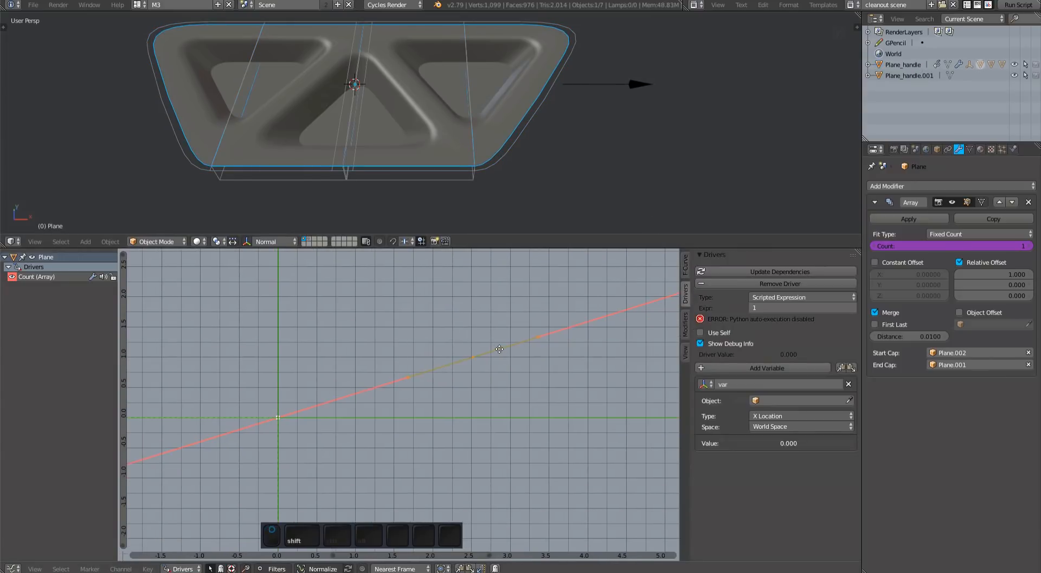
pyautogui.click(800, 297)
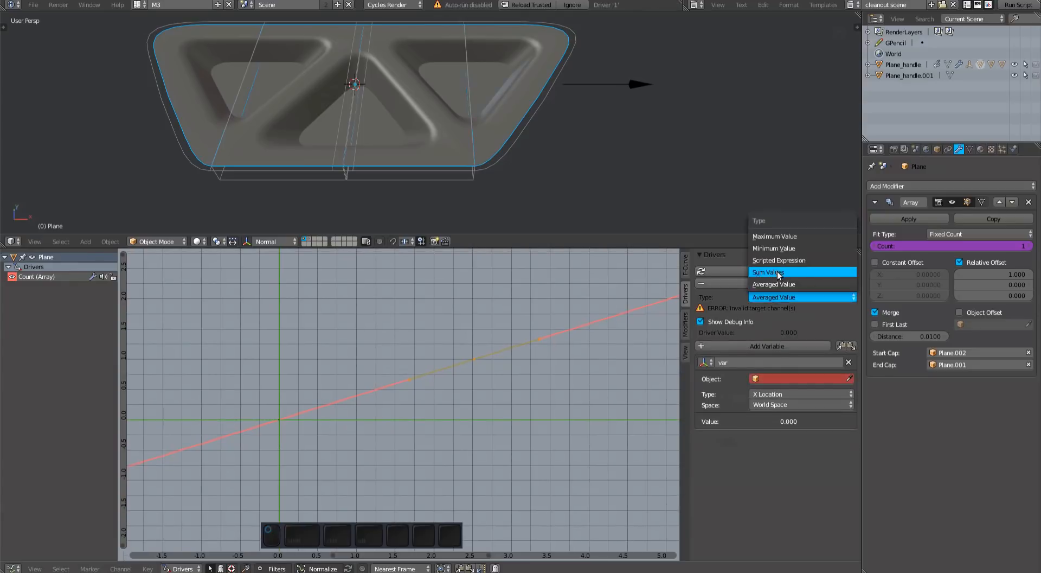
pyautogui.click(767, 272)
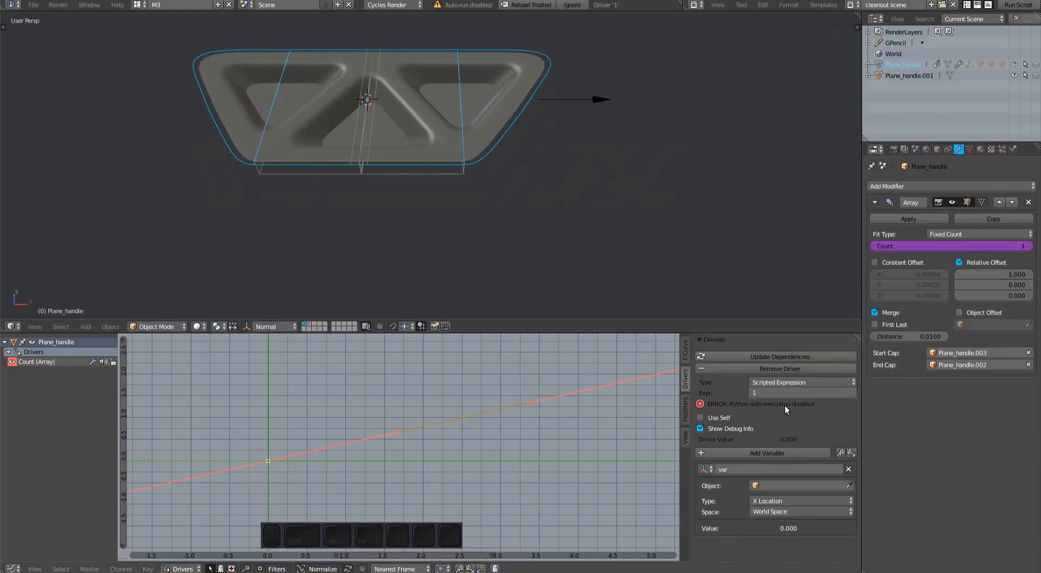
pyautogui.click(801, 381)
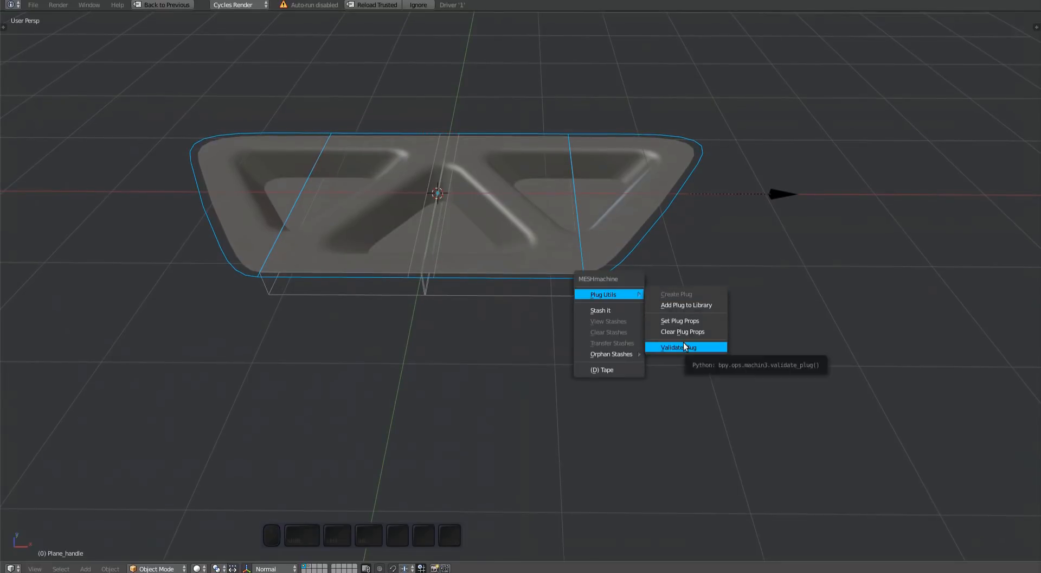
# Step: Validate the triangle plug, confirm the results, and smooth-subdivide the cube into a sphere
pyautogui.click(677, 347)
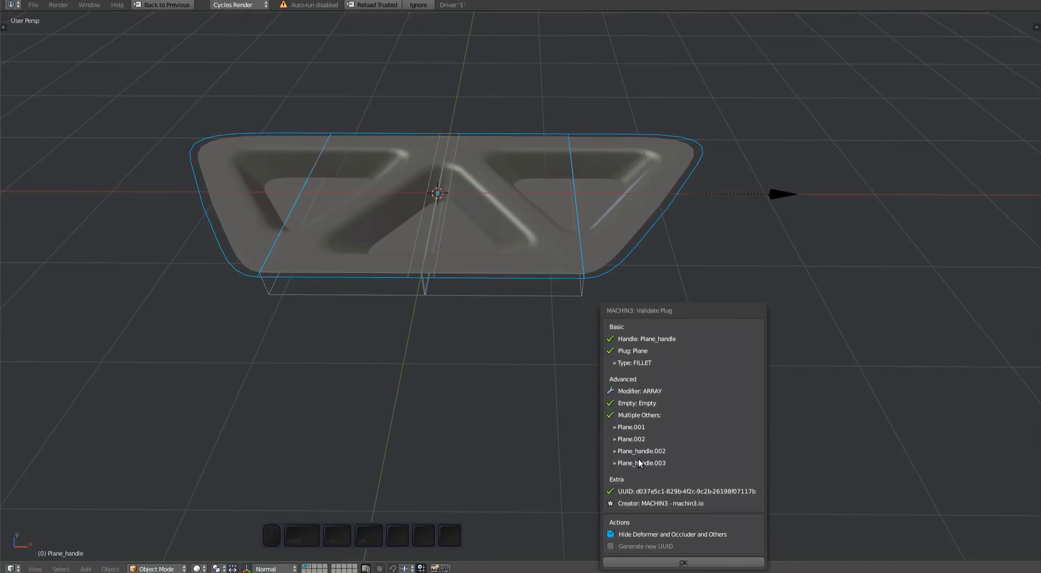
pyautogui.click(683, 561)
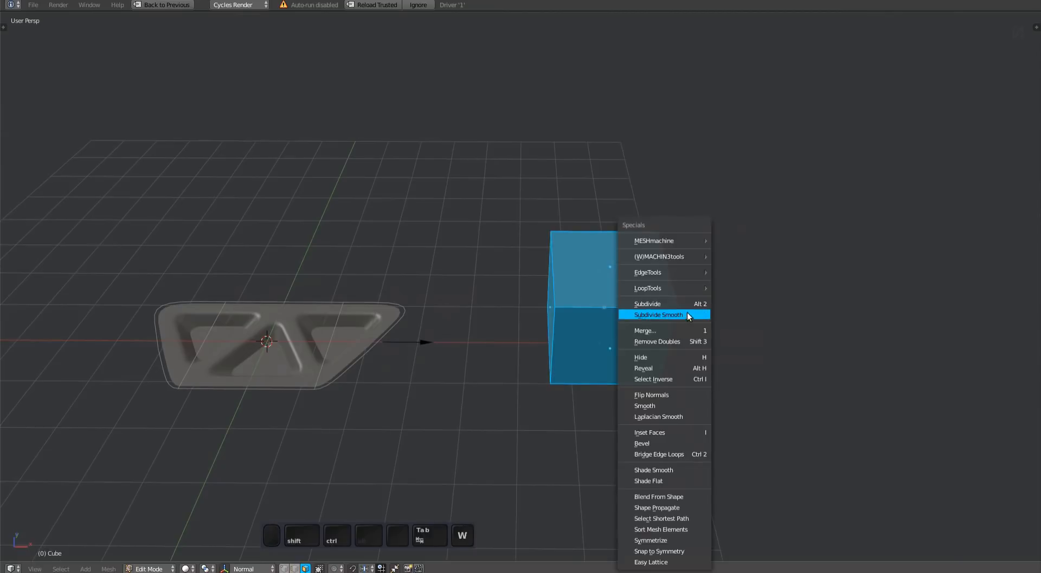
pyautogui.click(657, 314)
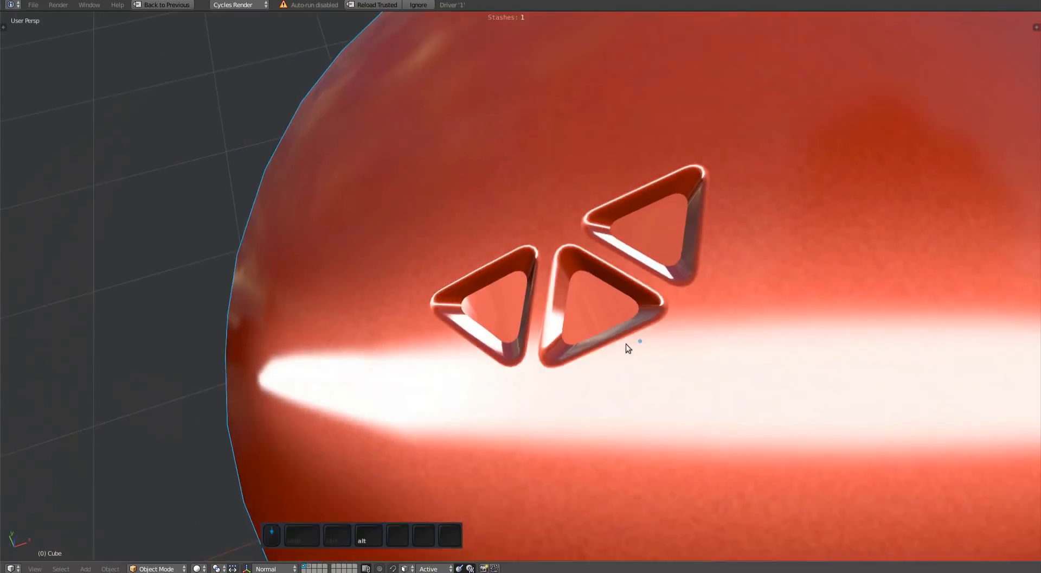
# Step: Inspect the sphere's mesh and pan around the new five-triangle vent row
pyautogui.press('Tab')
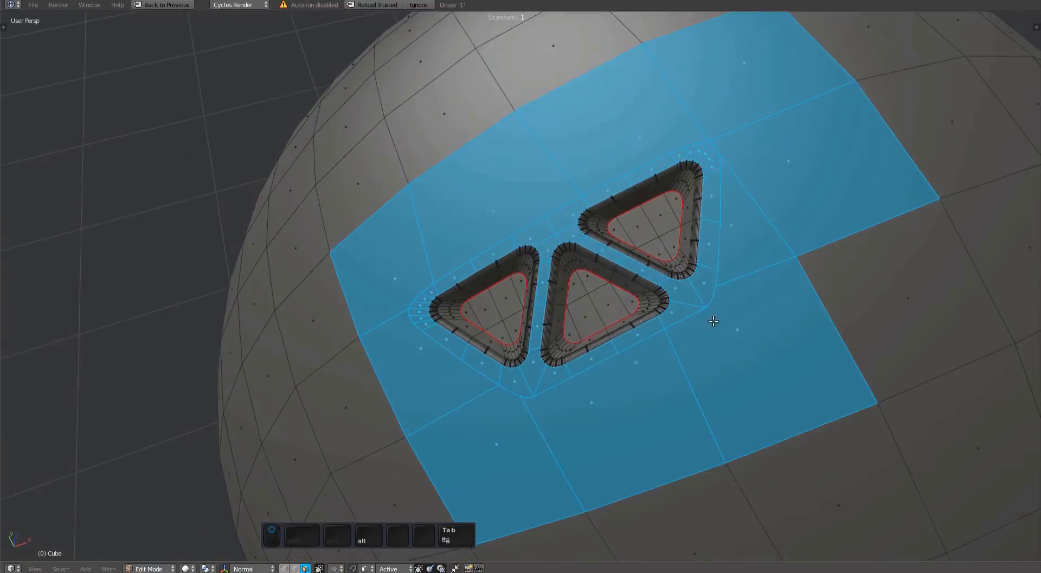
pyautogui.press('Tab')
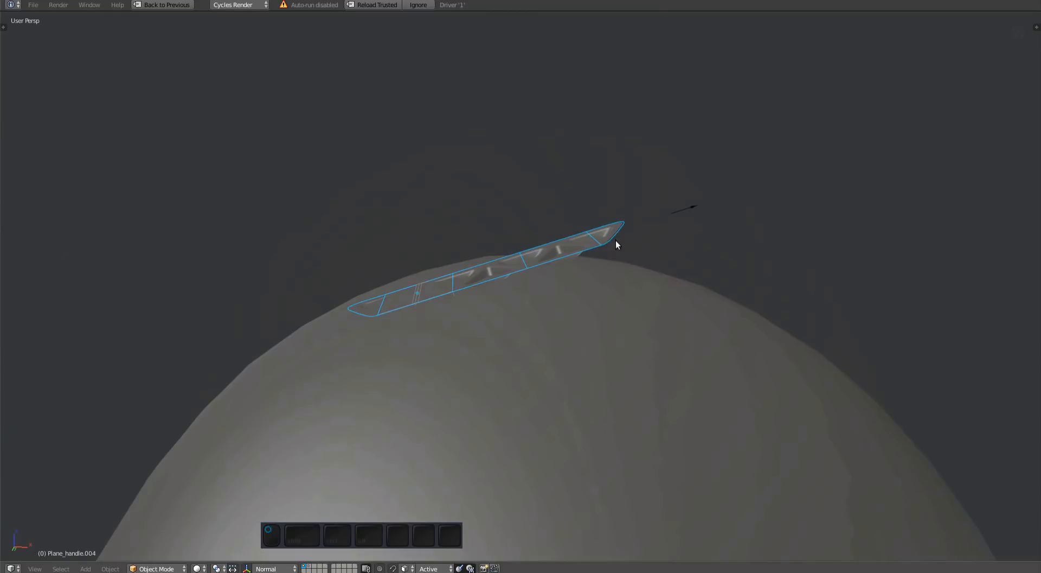
pyautogui.press('r')
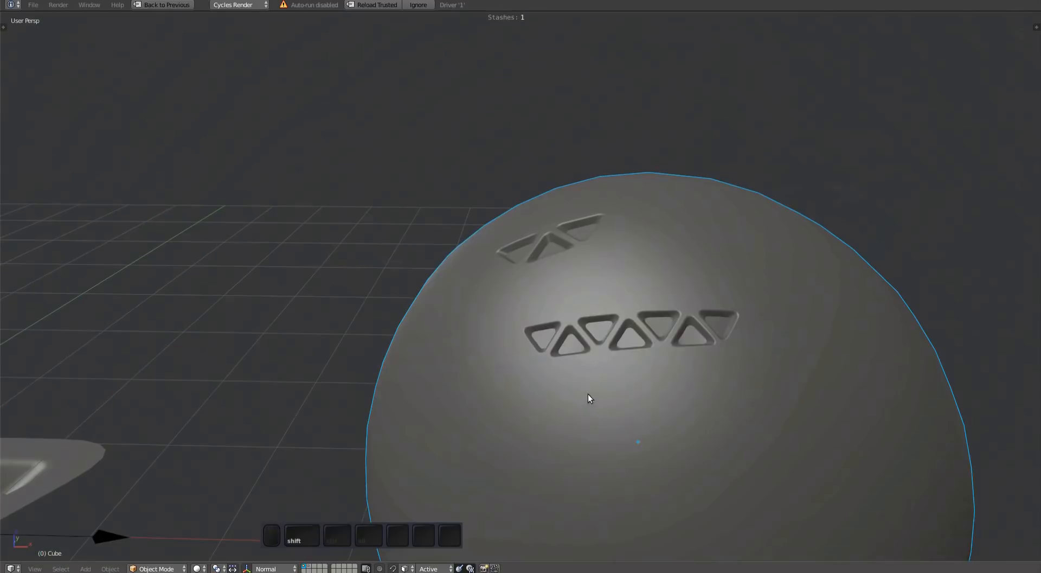
pyautogui.moveTo(588, 398); pyautogui.dragTo(704, 351)
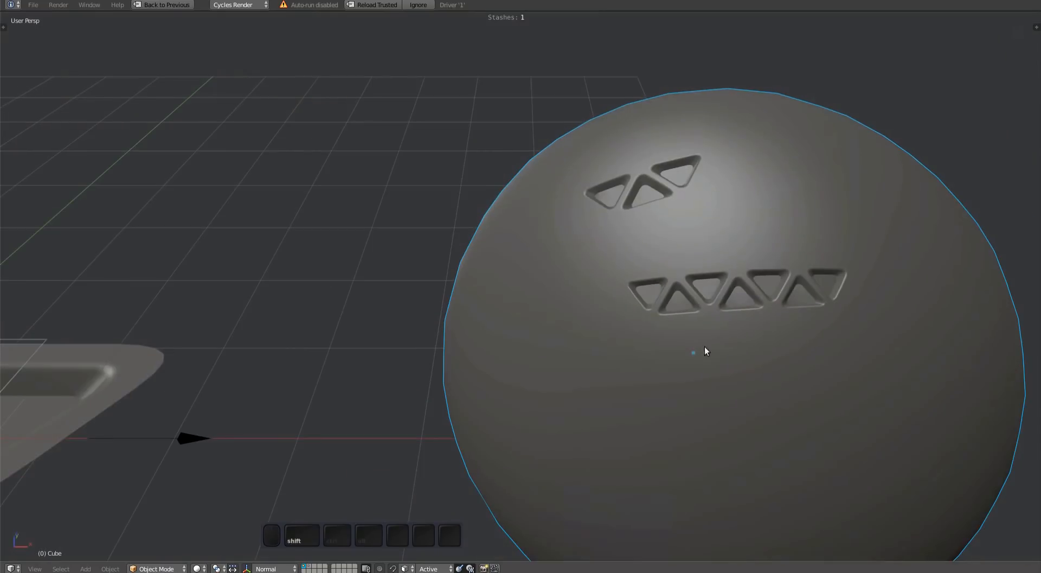
pyautogui.moveTo(704, 351); pyautogui.dragTo(448, 373)
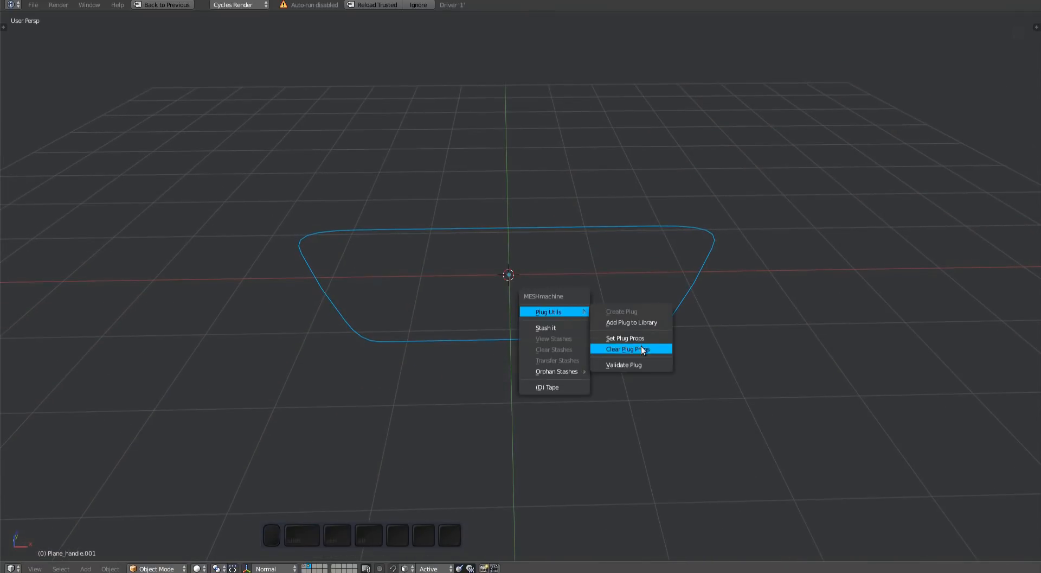
# Step: Tag the outline as plug handle and move both deformer end pieces to the plug's ends
pyautogui.click(624, 338)
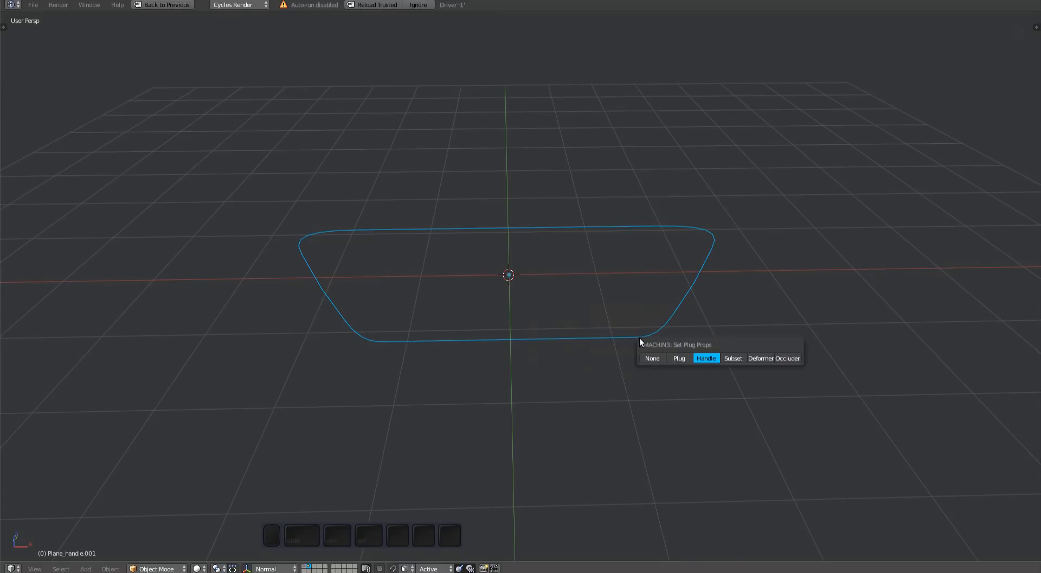
pyautogui.click(760, 358)
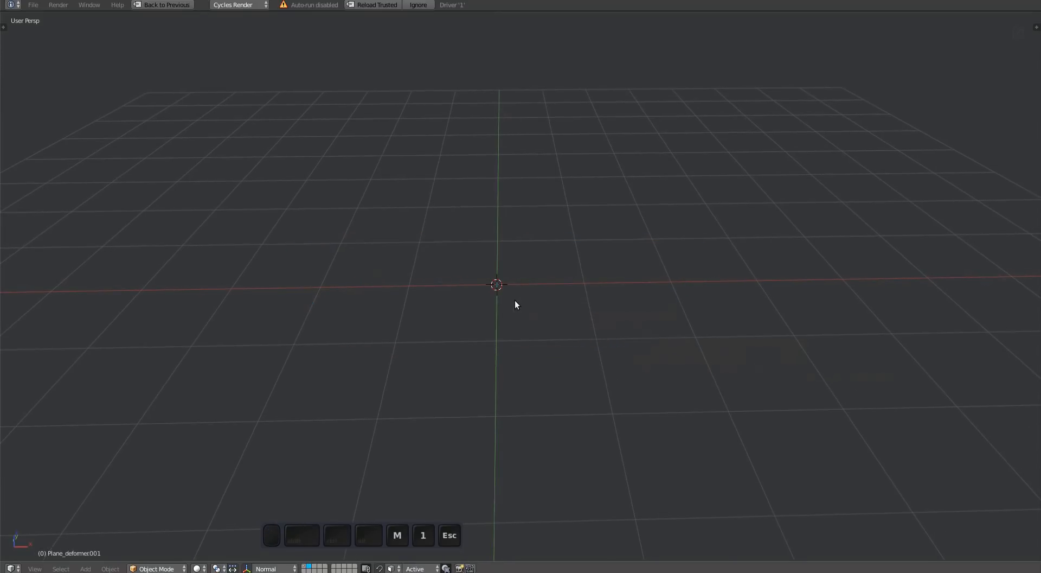
pyautogui.press('Tab')
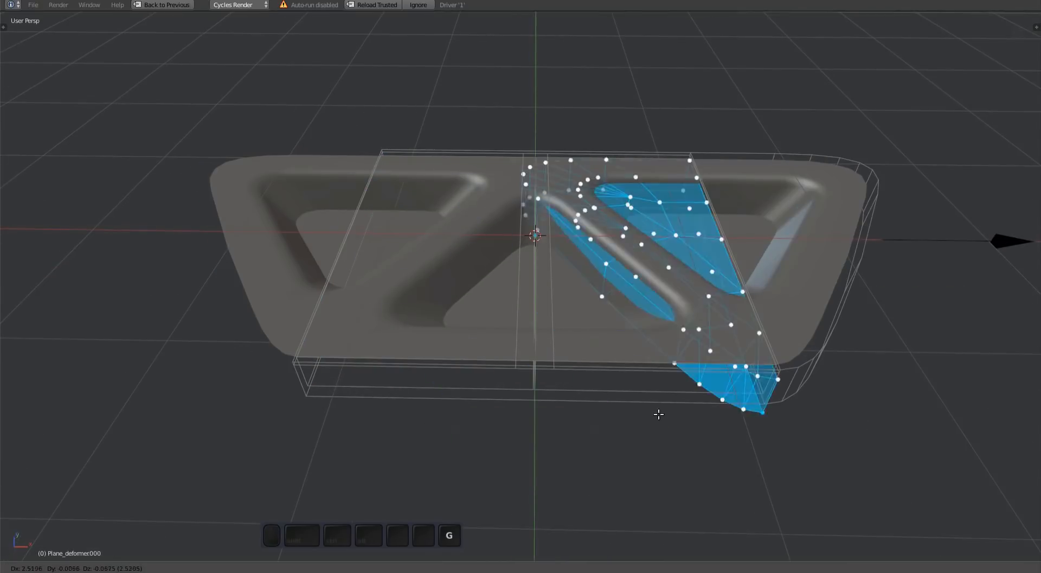
pyautogui.press('Tab')
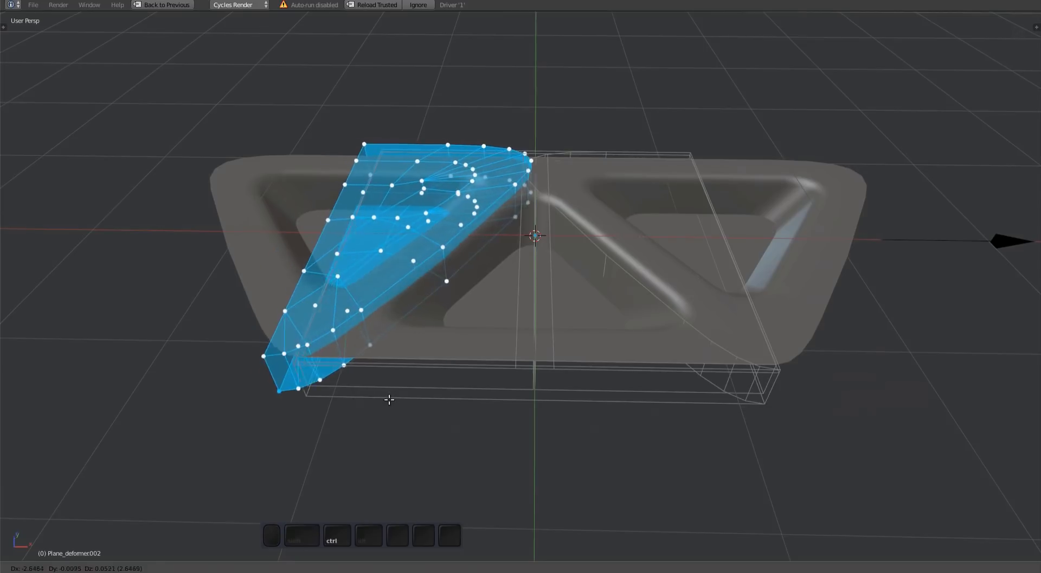
pyautogui.press('Tab')
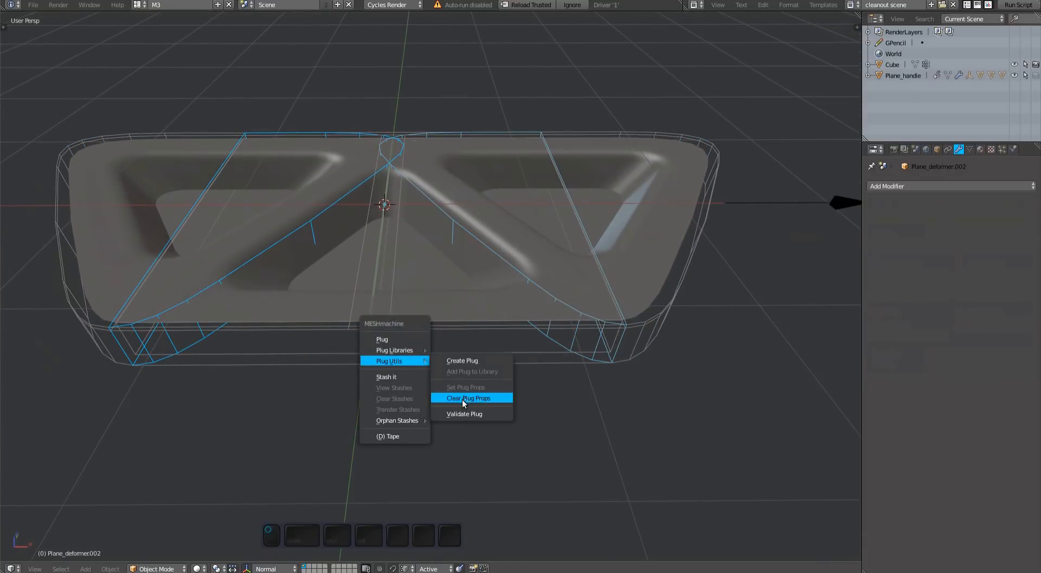
# Step: Clear the cap's plug props and set the middle piece's Count driver type in Drivers editor
pyautogui.click(468, 397)
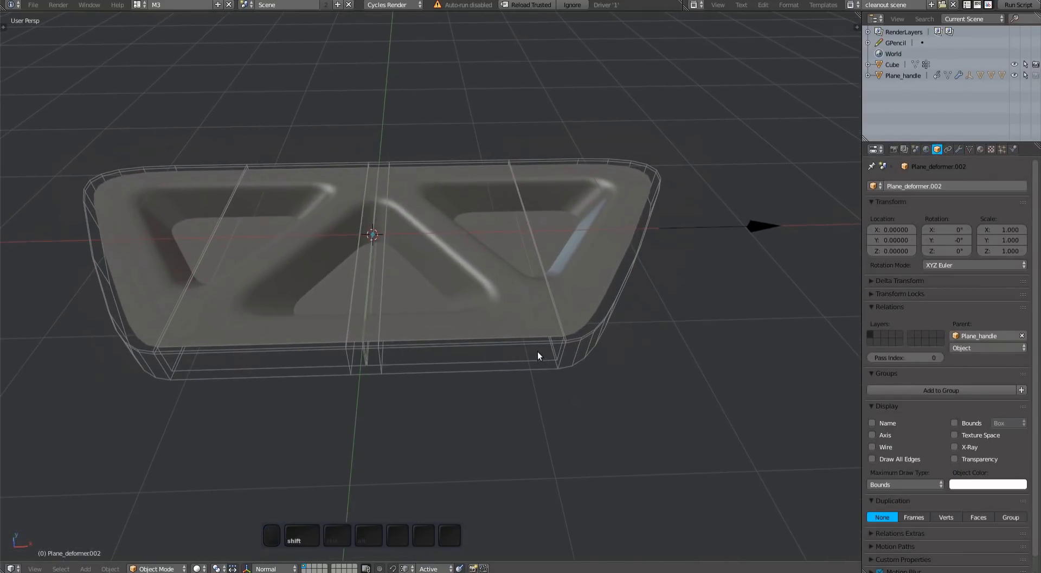
pyautogui.click(905, 75)
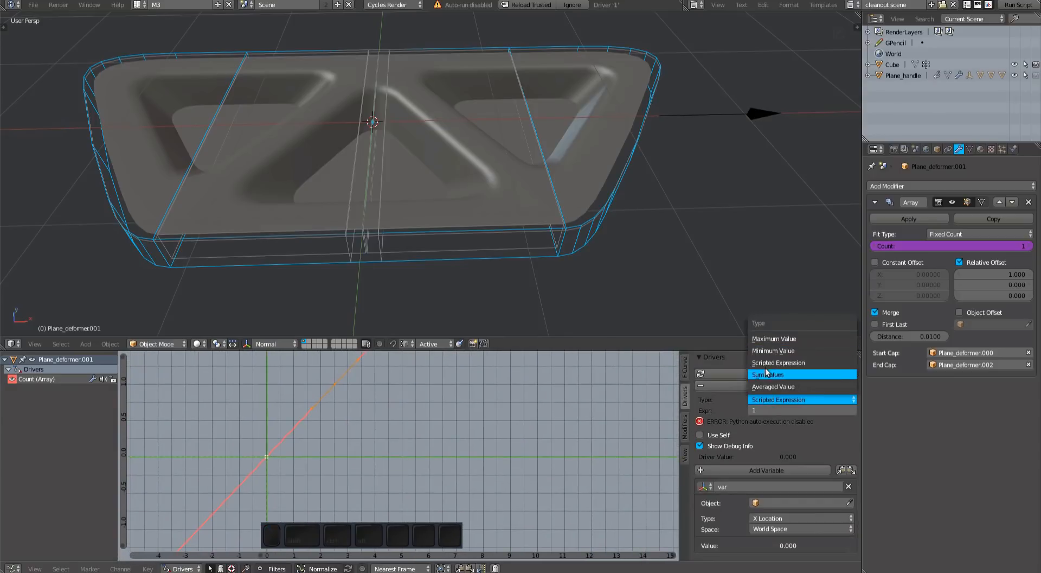
pyautogui.click(768, 374)
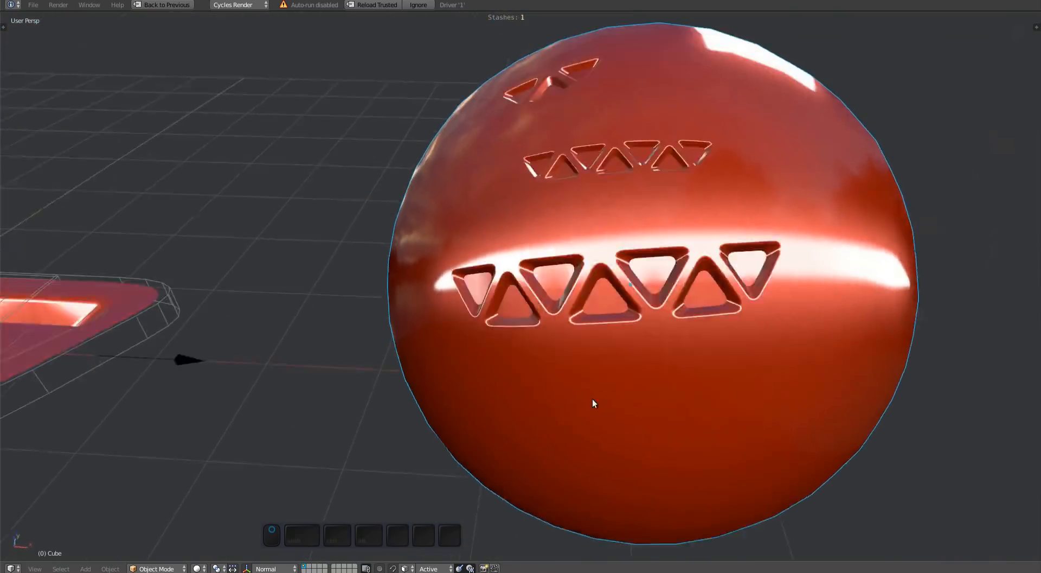
# Step: Insert the driven array plug as a third, larger vent row on the sphere
pyautogui.press('Tab')
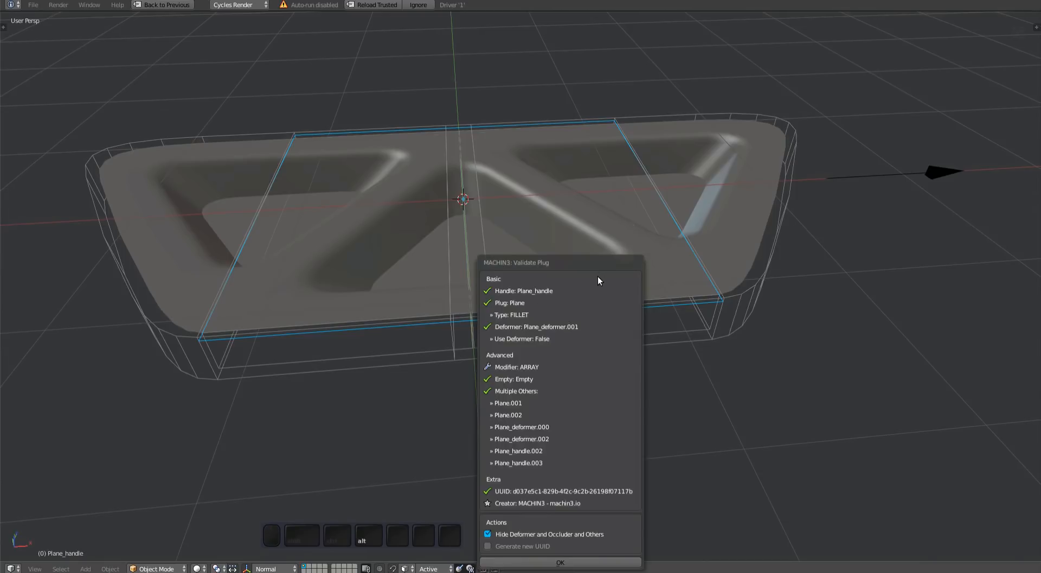
pyautogui.moveTo(531, 421)
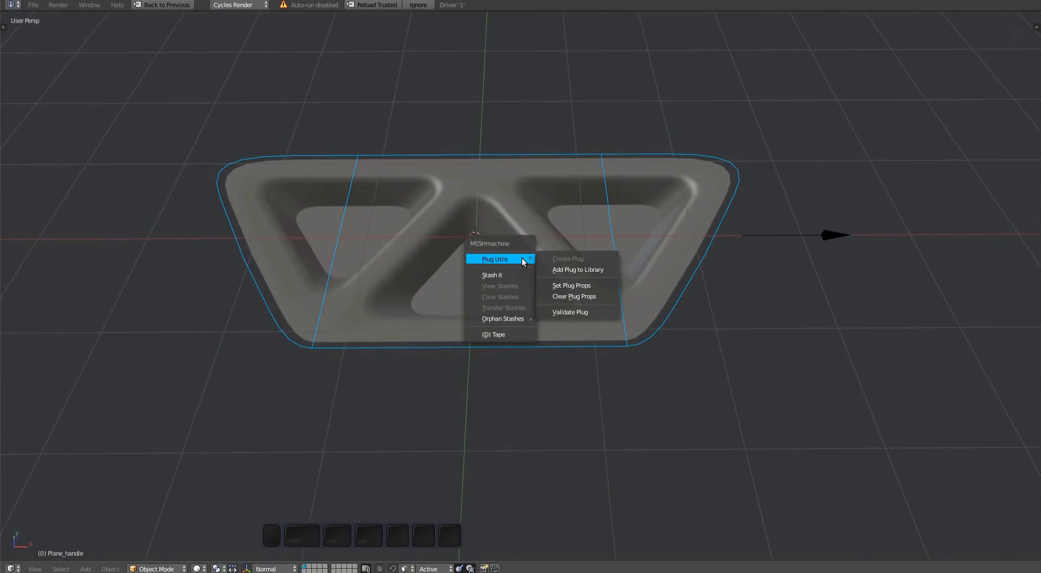
# Step: Save the plate as 'my array plug' in the MyPlugs library and insert it into the sphere
pyautogui.click(576, 269)
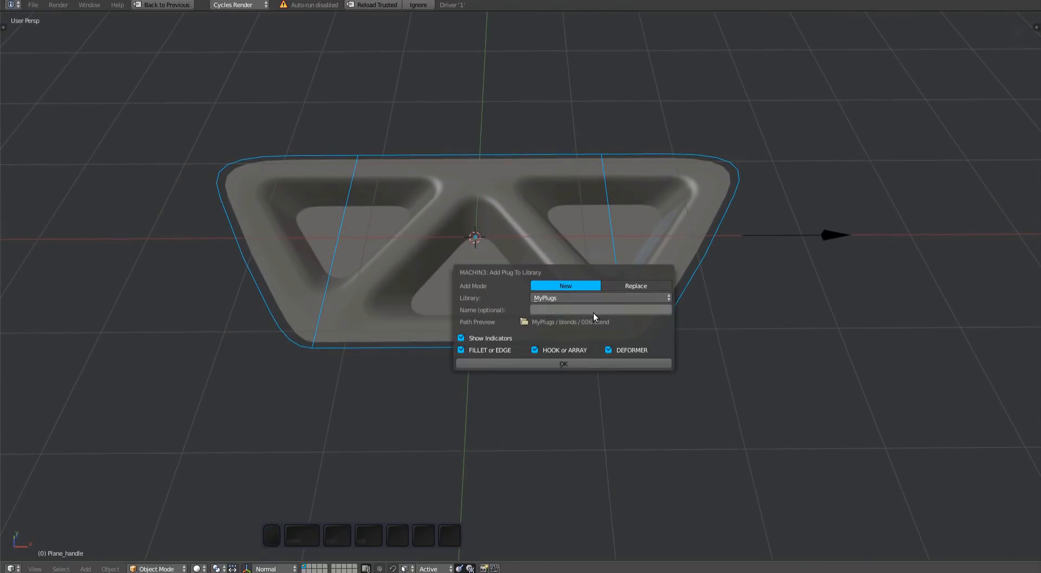
pyautogui.click(600, 310)
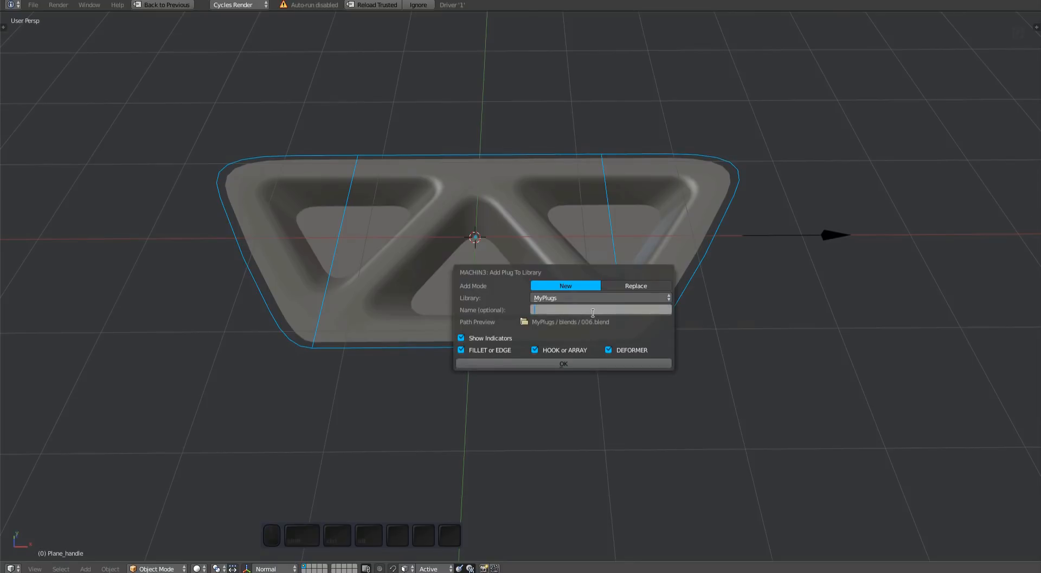
pyautogui.write('my array plug')
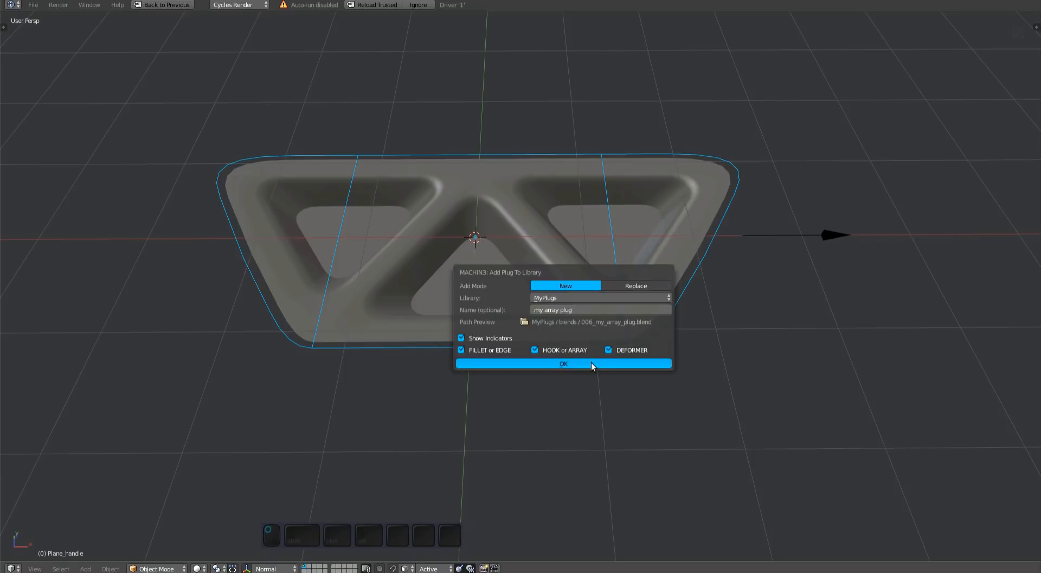
pyautogui.click(563, 363)
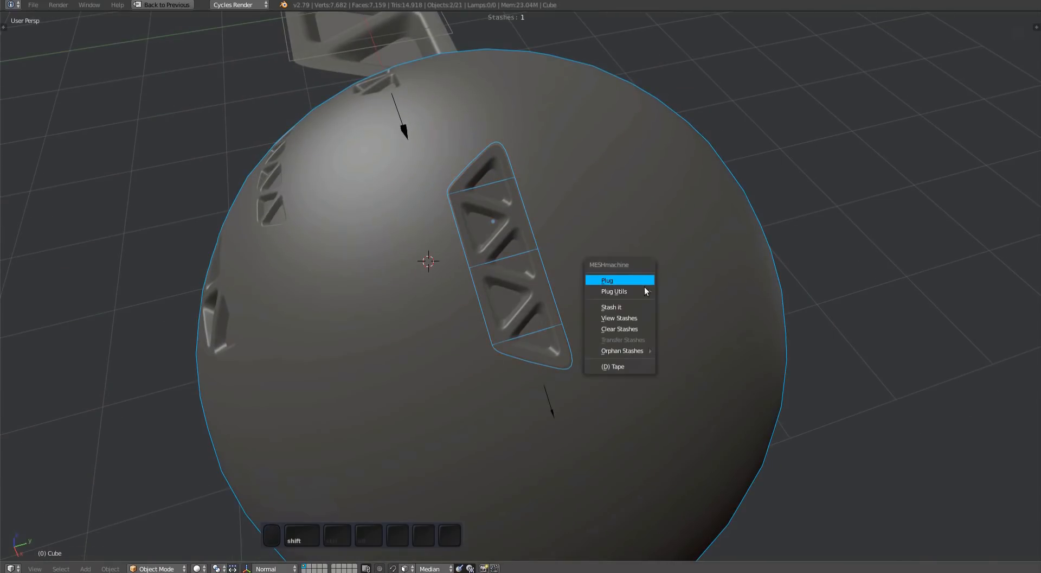
pyautogui.click(606, 280)
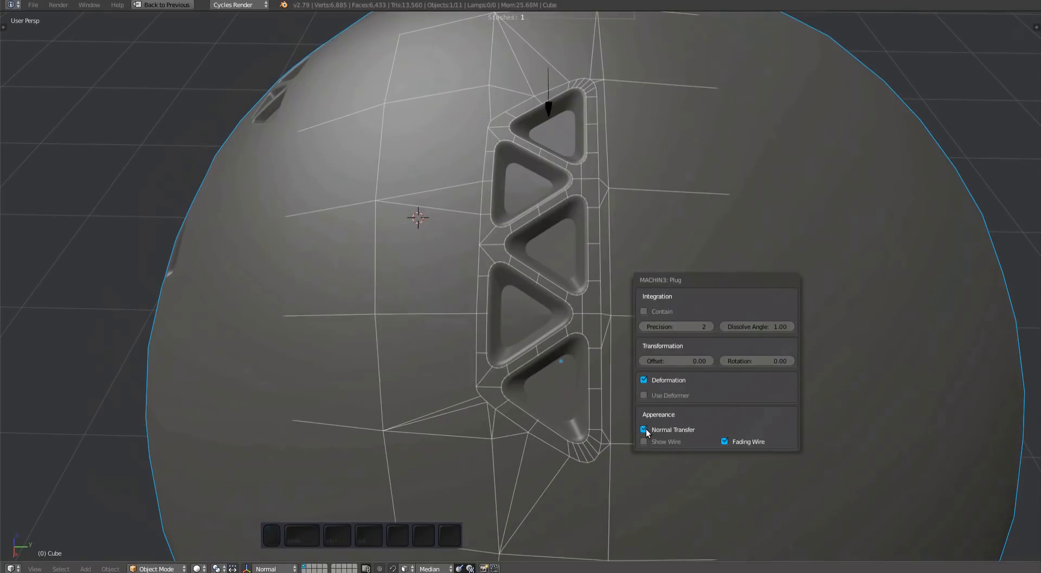